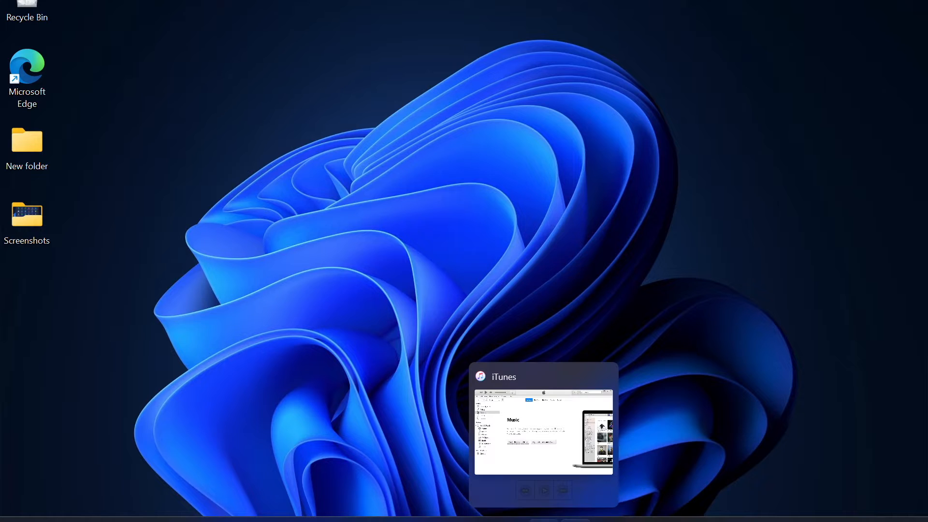
Step: Bring iTunes forward and review the iPhone's TV Shows, Photos and Info sync pages
{"action": "left_click", "coordinate": [542, 421]}
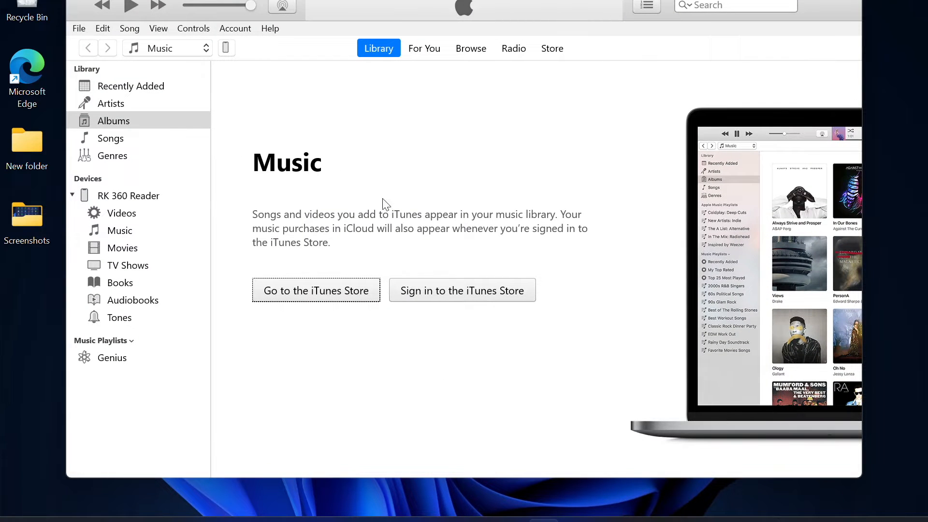
{"action": "mouse_move", "coordinate": [277, 64]}
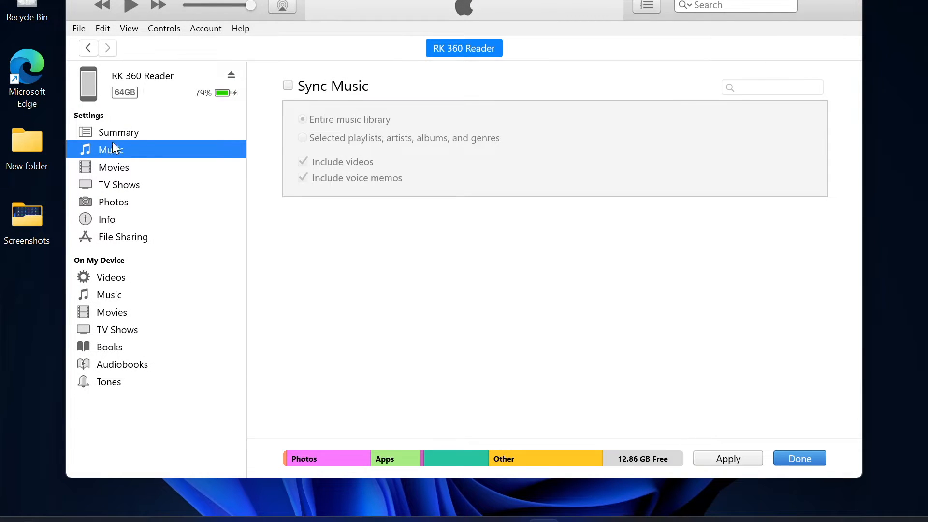
{"action": "left_click", "coordinate": [118, 184]}
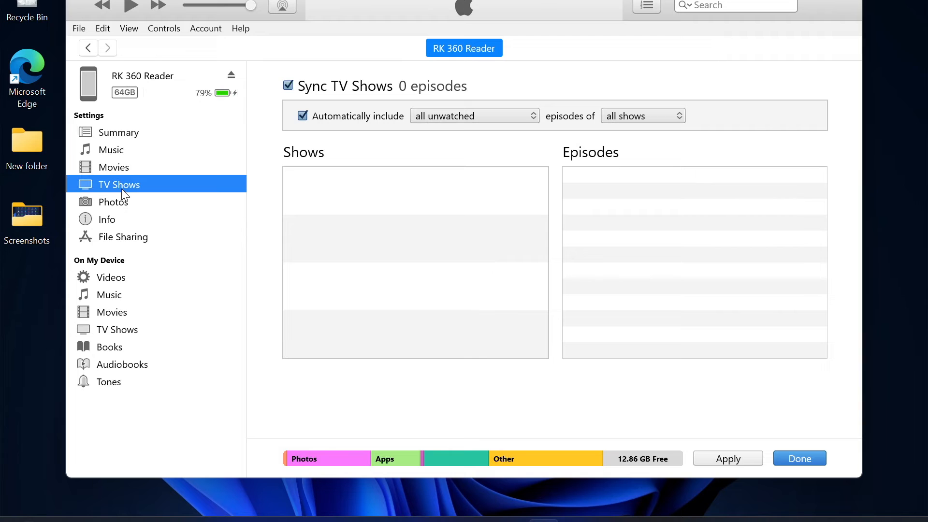
{"action": "left_click", "coordinate": [112, 202]}
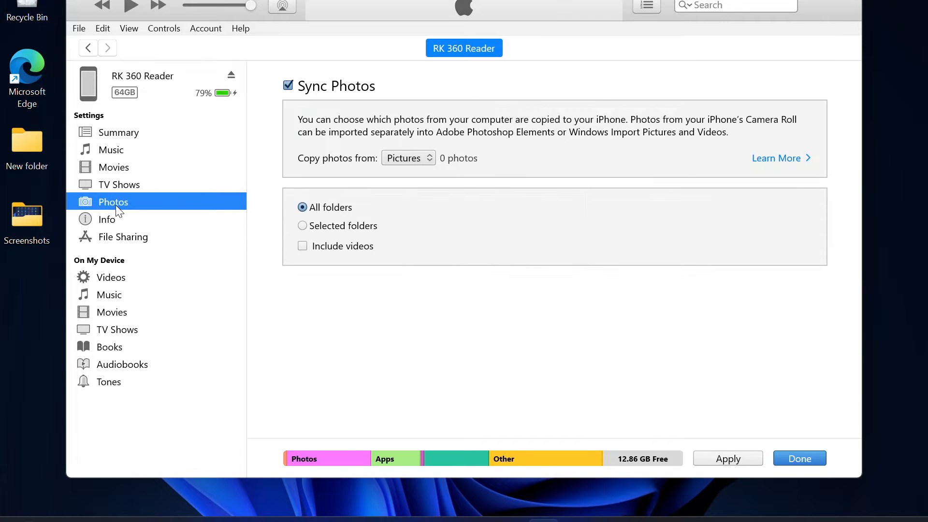
{"action": "left_click", "coordinate": [107, 220]}
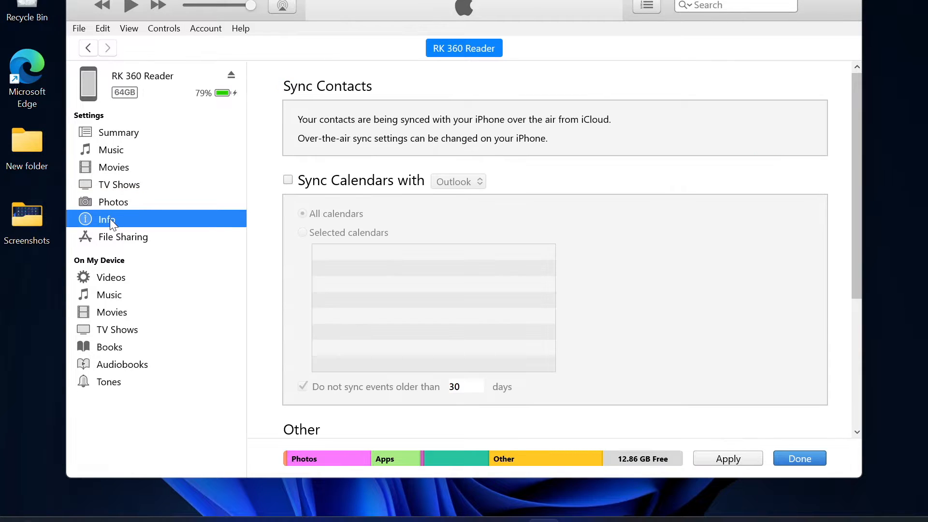
{"action": "left_click", "coordinate": [122, 236]}
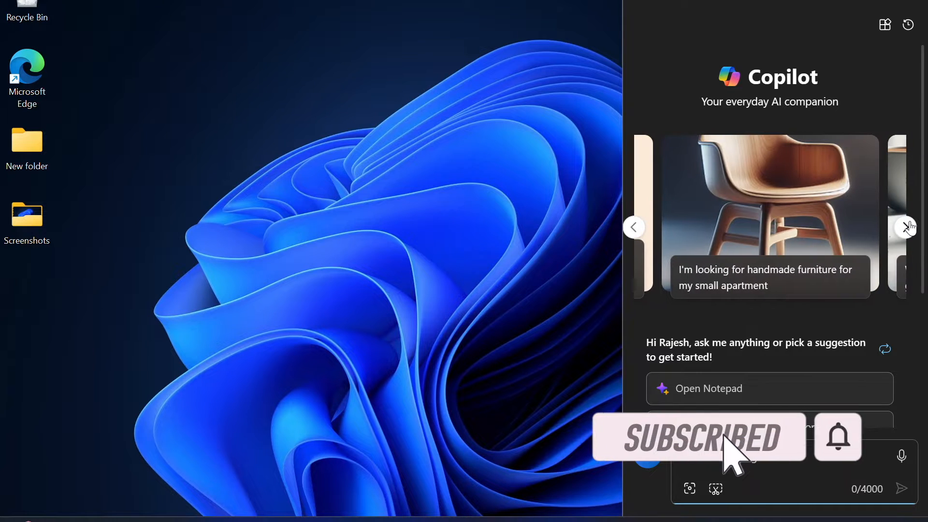
{"action": "left_click", "coordinate": [904, 227]}
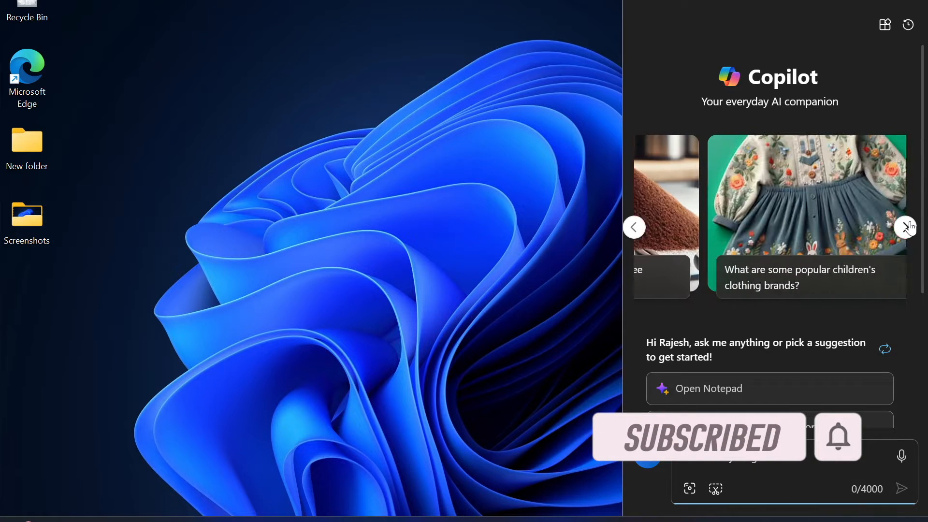
{"action": "left_click", "coordinate": [905, 226]}
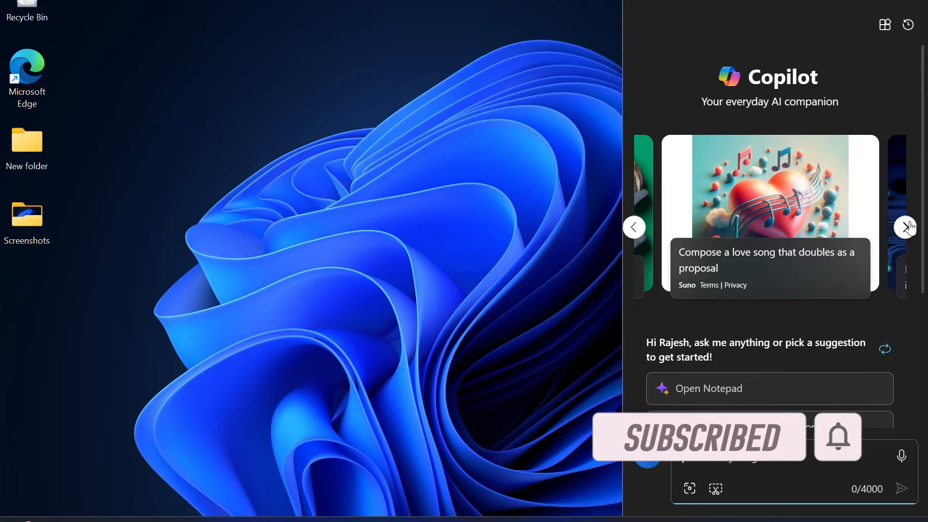
{"action": "left_click", "coordinate": [905, 227]}
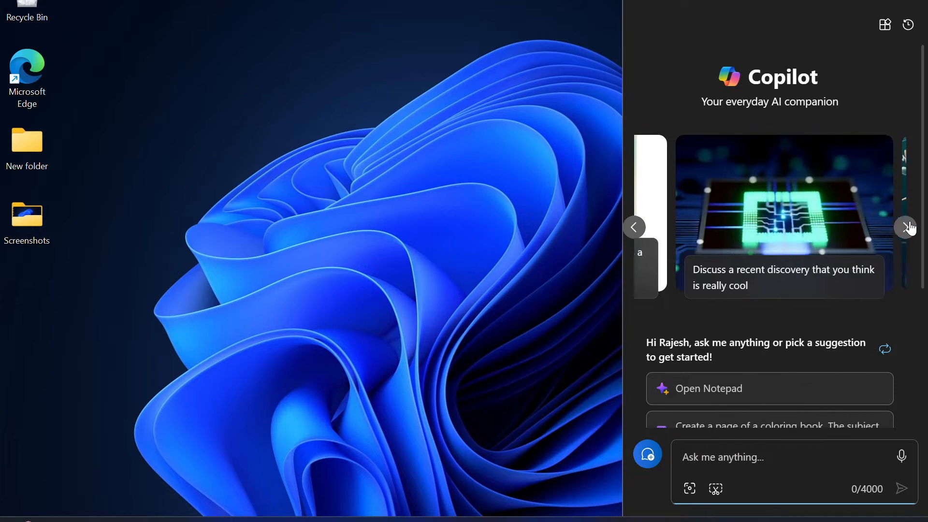
{"action": "left_click", "coordinate": [908, 226]}
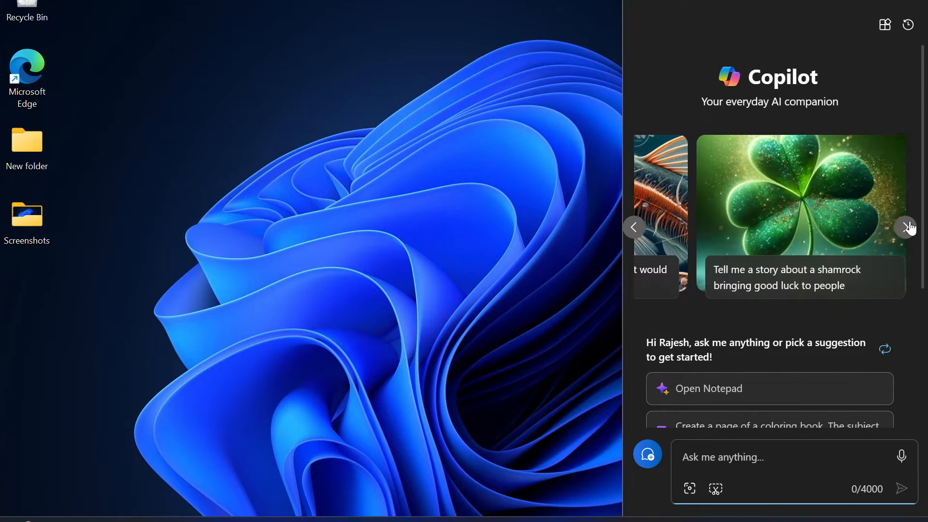
{"action": "left_click", "coordinate": [907, 227]}
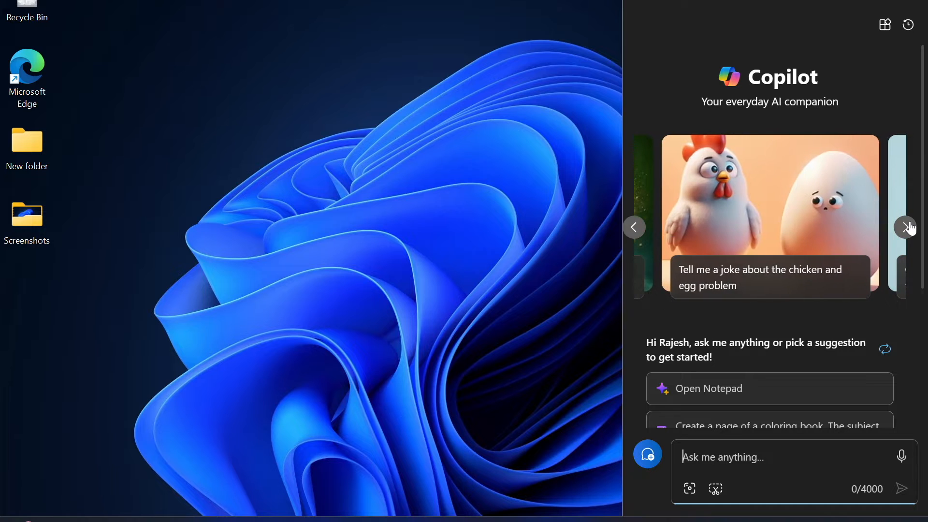
{"action": "left_click", "coordinate": [907, 227]}
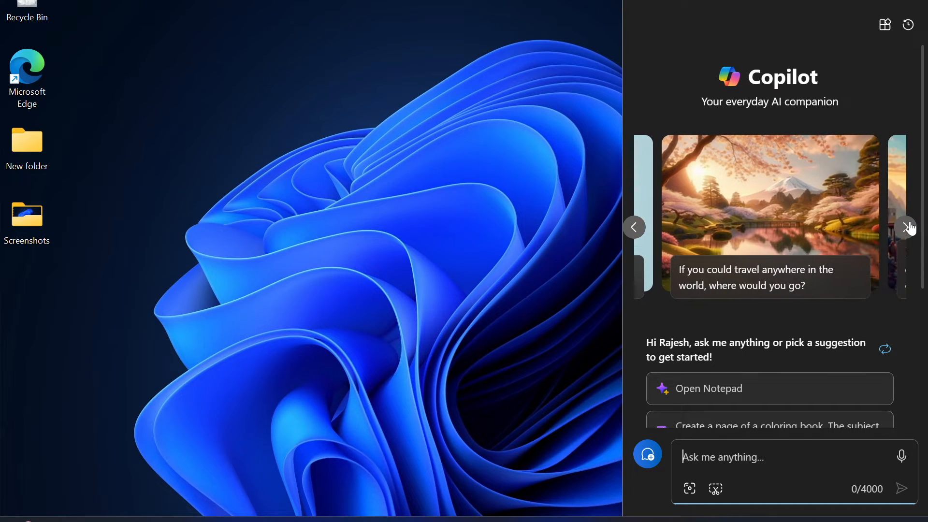
{"action": "left_click", "coordinate": [907, 227]}
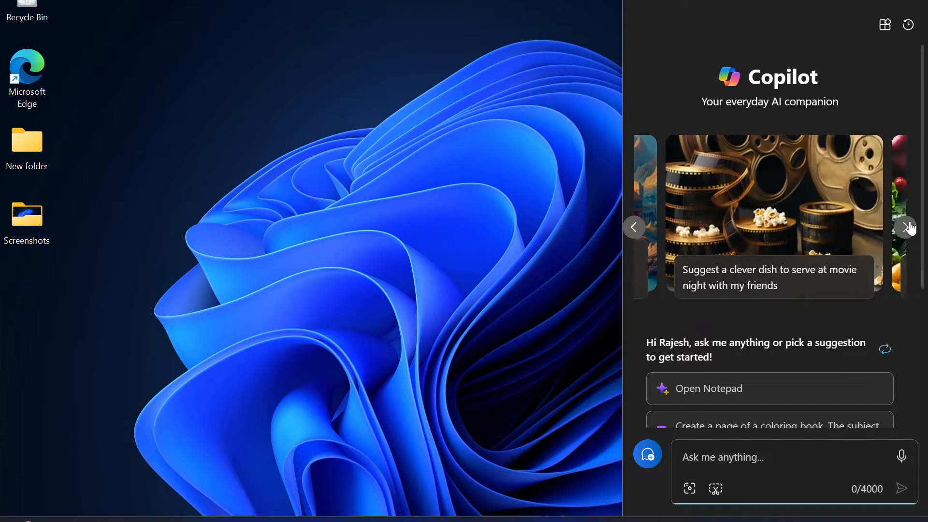
{"action": "left_click", "coordinate": [908, 226]}
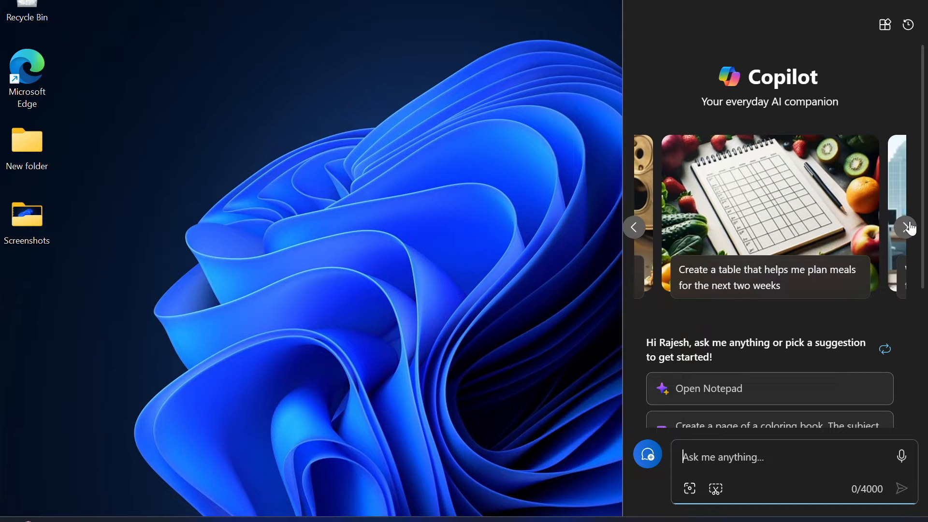
{"action": "left_click", "coordinate": [907, 226]}
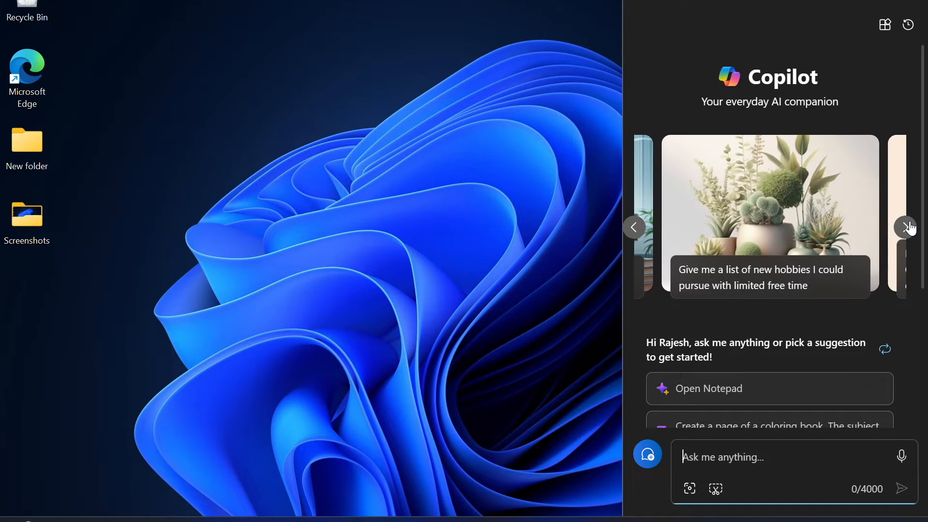
{"action": "left_click", "coordinate": [907, 226]}
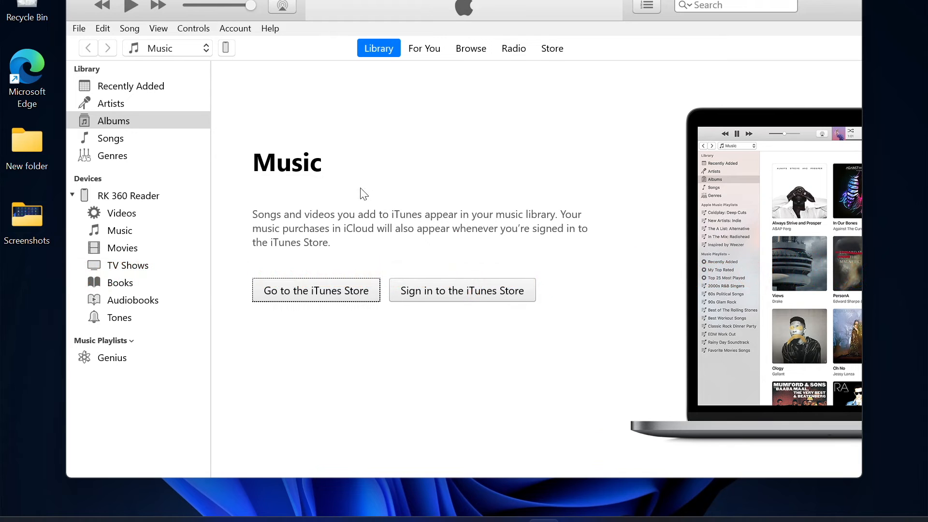
{"action": "mouse_move", "coordinate": [255, 162]}
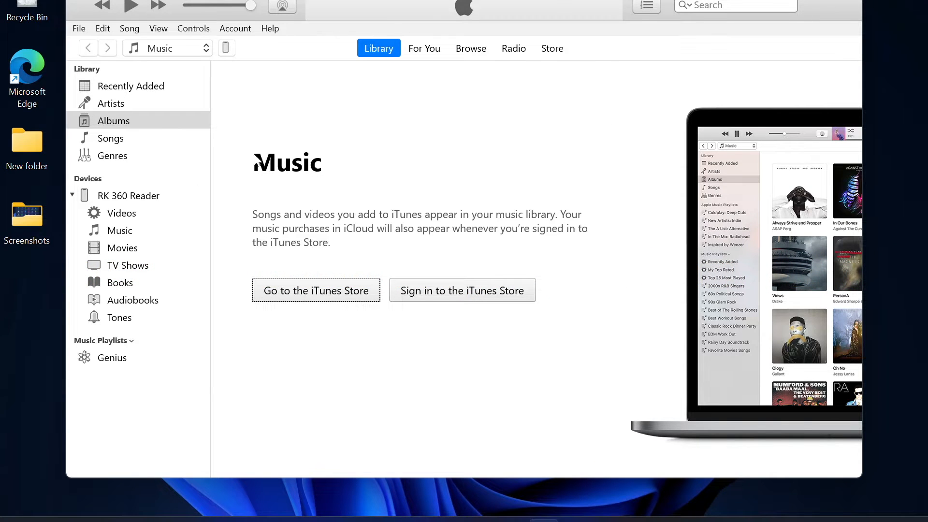
{"action": "mouse_move", "coordinate": [255, 88]}
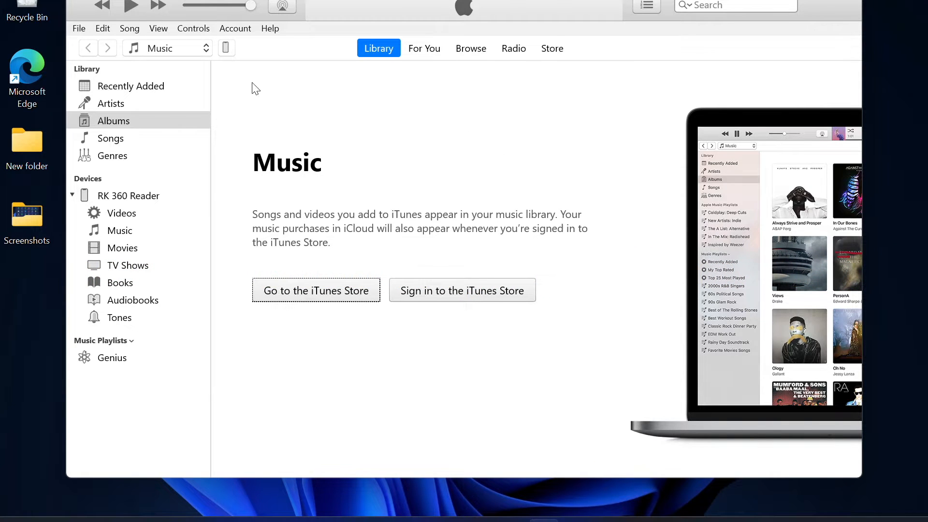
{"action": "mouse_move", "coordinate": [245, 64]}
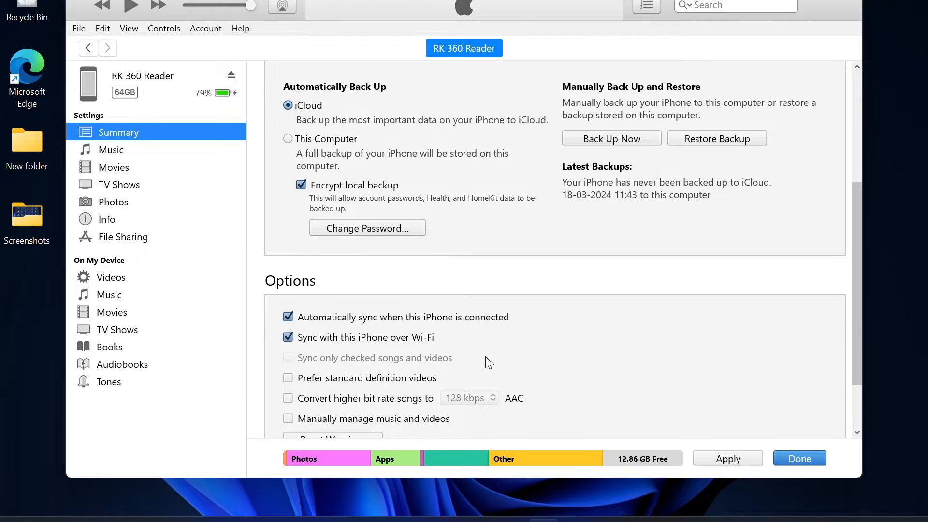
Step: Scroll the iPhone's Summary, then review its Music, TV Shows, Photos and Info sync pages
{"action": "scroll", "scroll_direction": "up", "scroll_amount": 3}
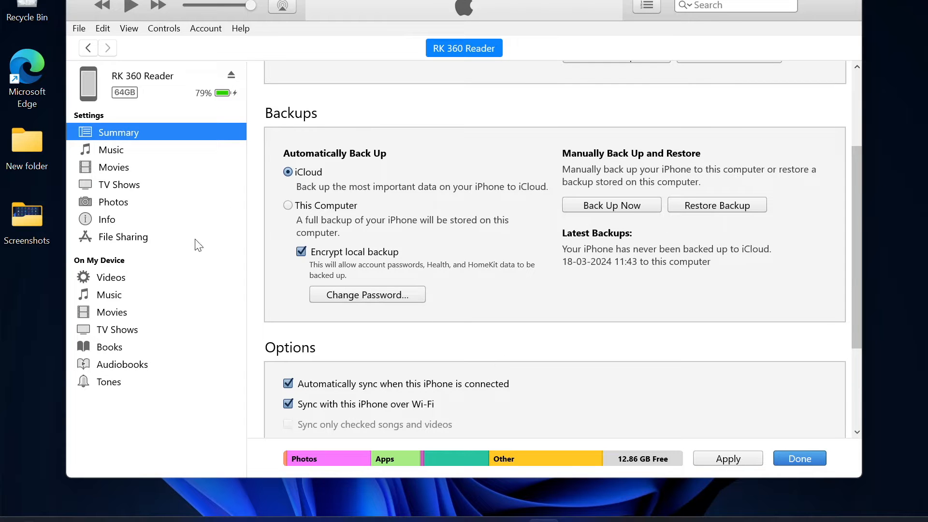
{"action": "left_click", "coordinate": [111, 150]}
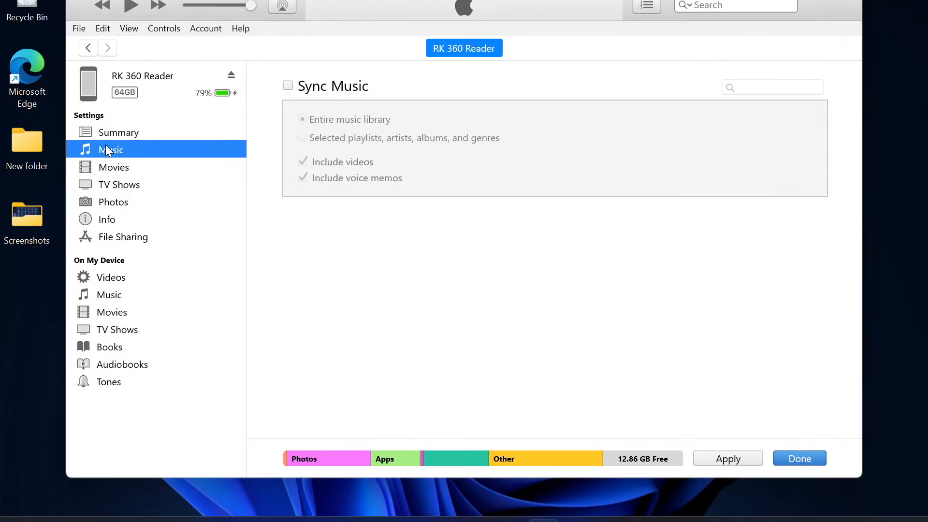
{"action": "mouse_move", "coordinate": [184, 123]}
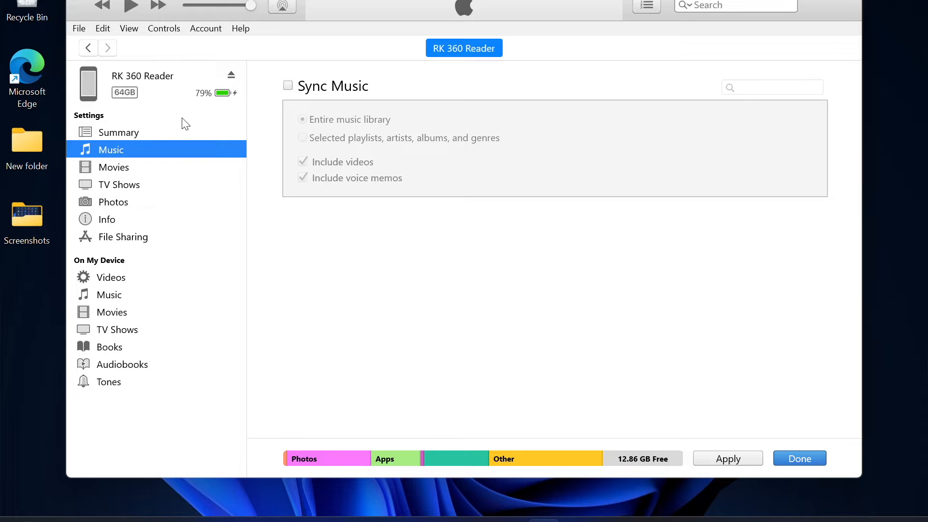
{"action": "left_click", "coordinate": [118, 184]}
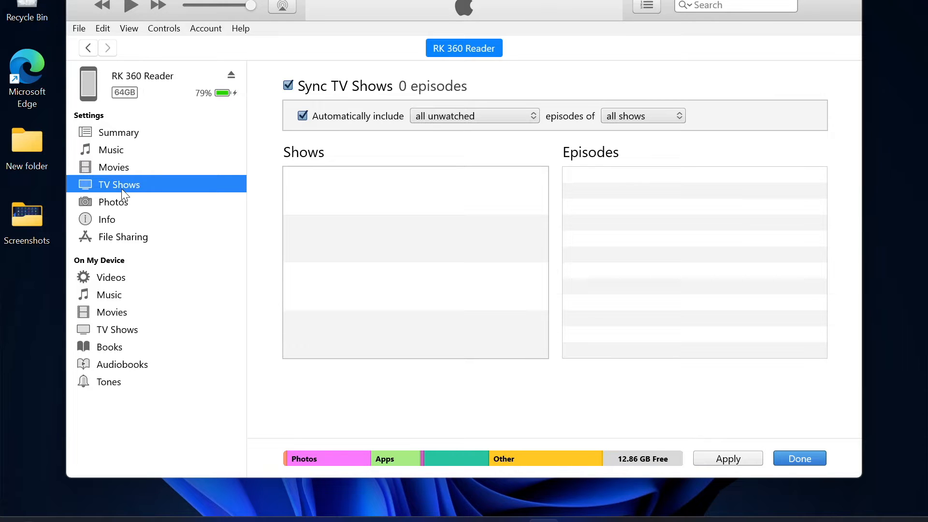
{"action": "left_click", "coordinate": [112, 202]}
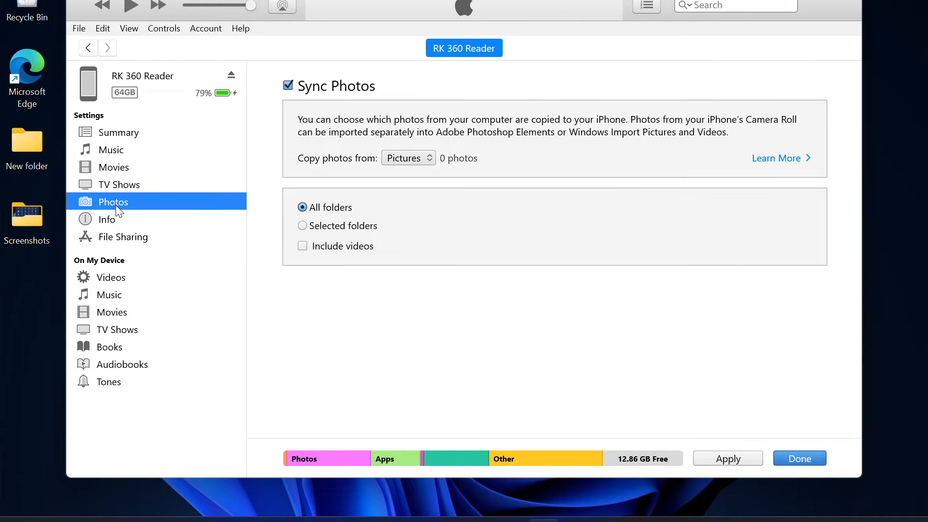
{"action": "left_click", "coordinate": [107, 220]}
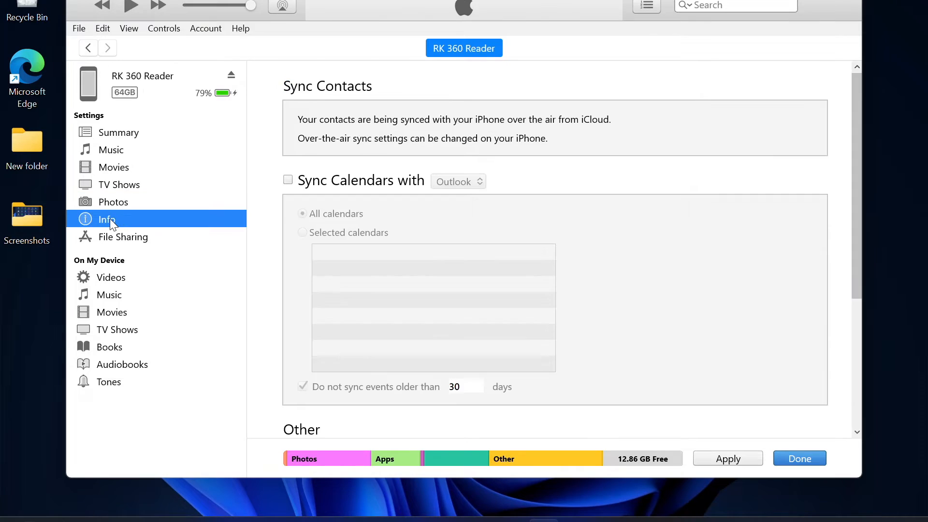
{"action": "left_click", "coordinate": [798, 458]}
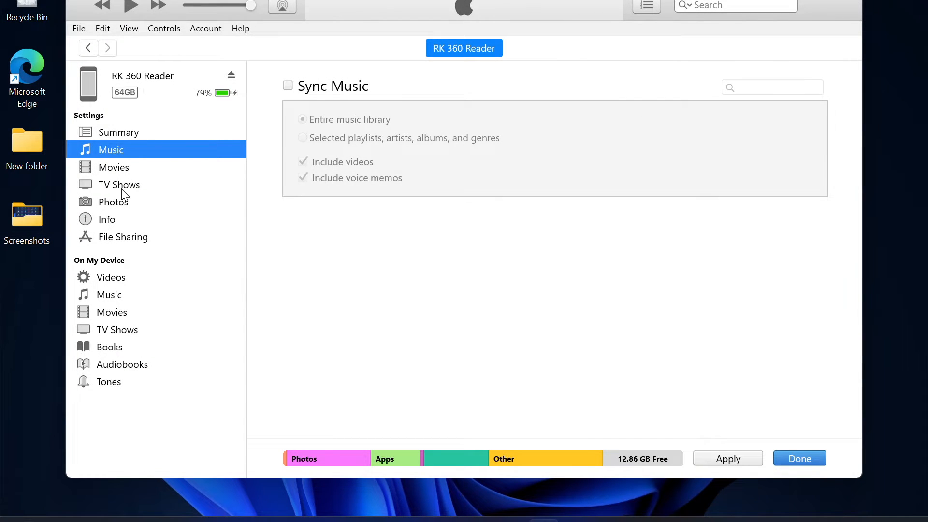
Step: Review the iPhone's TV Shows, Photos, Info and File Sharing sync pages
{"action": "left_click", "coordinate": [118, 184]}
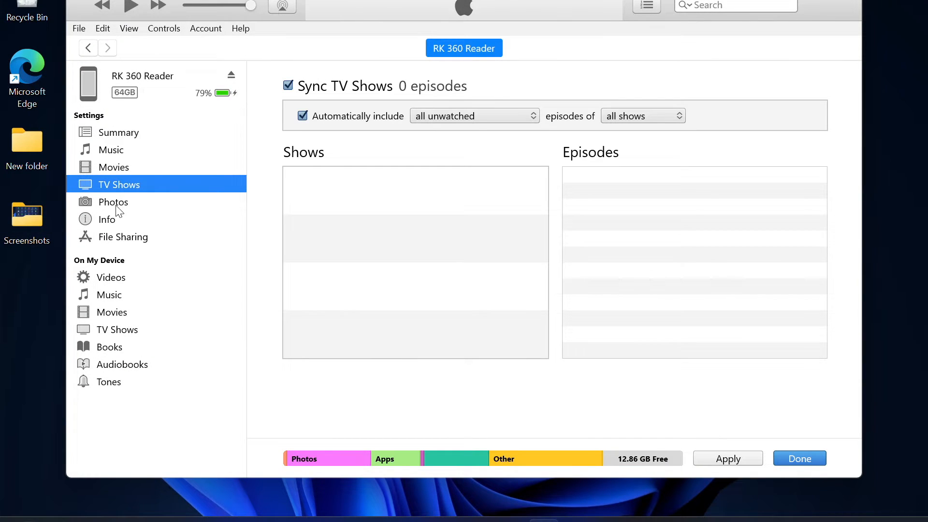
{"action": "left_click", "coordinate": [113, 202]}
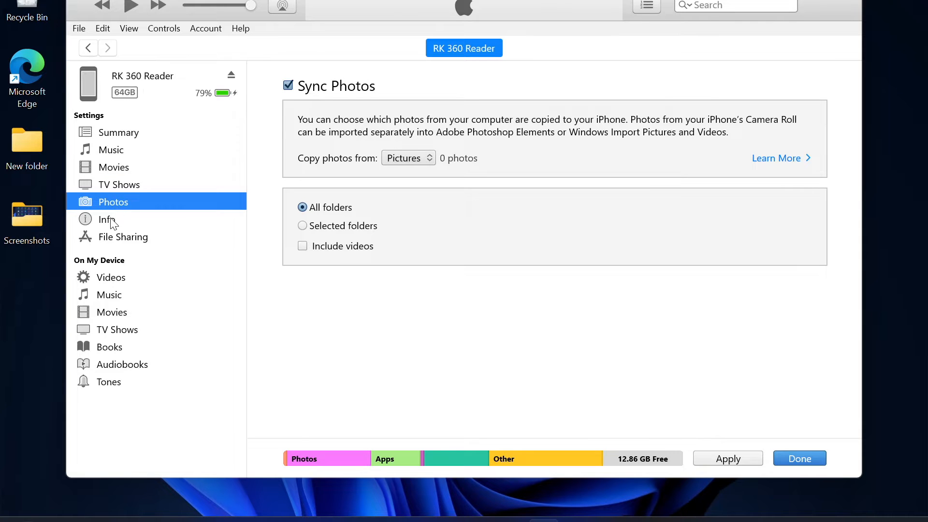
{"action": "left_click", "coordinate": [106, 219]}
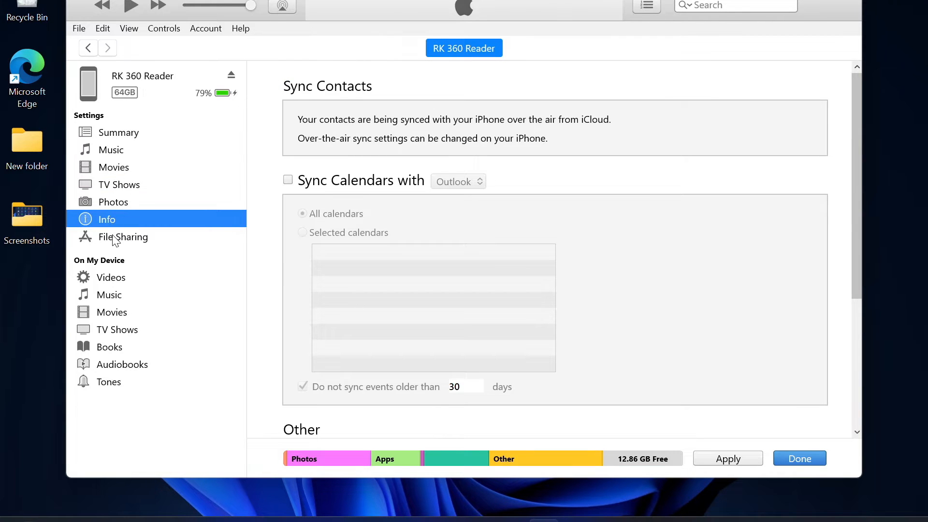
{"action": "left_click", "coordinate": [124, 237]}
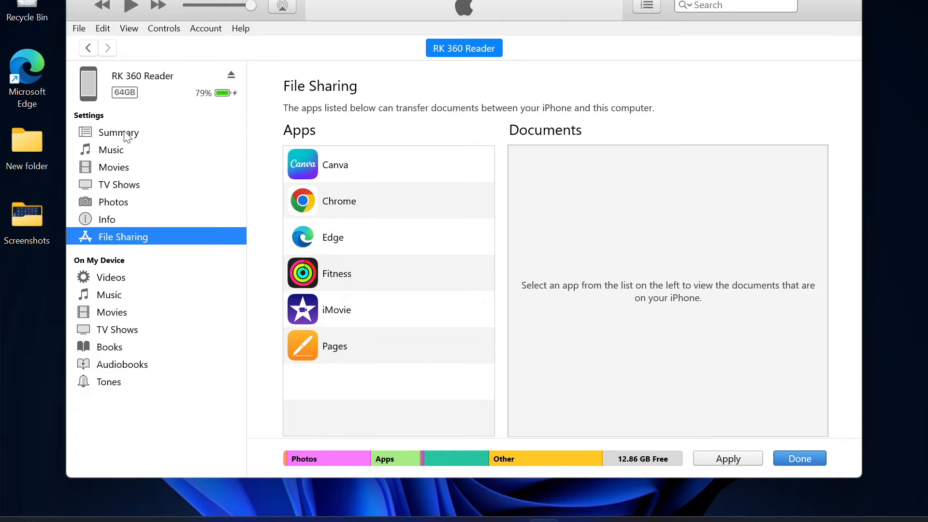
{"action": "left_click", "coordinate": [107, 219]}
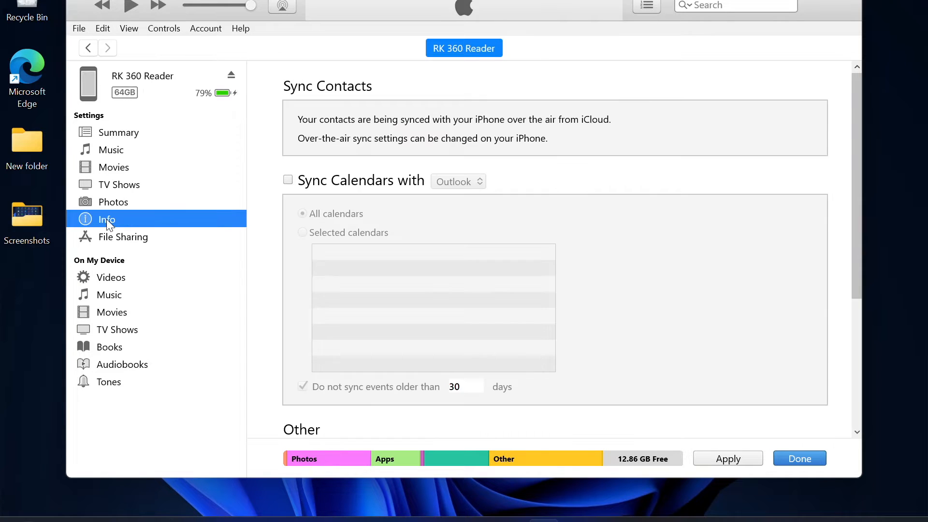
Step: Check the iPhone's on-device Videos and Music lists, both empty
{"action": "left_click", "coordinate": [110, 278]}
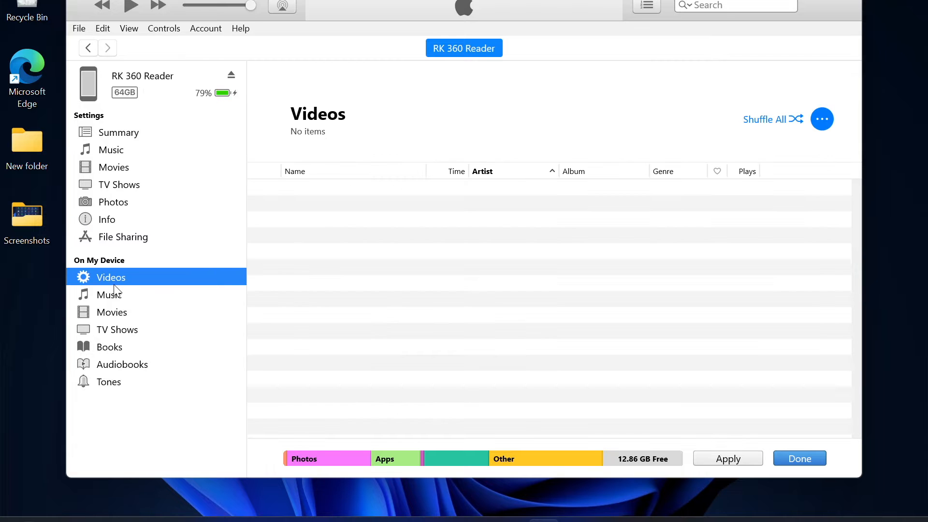
{"action": "left_click", "coordinate": [241, 28]}
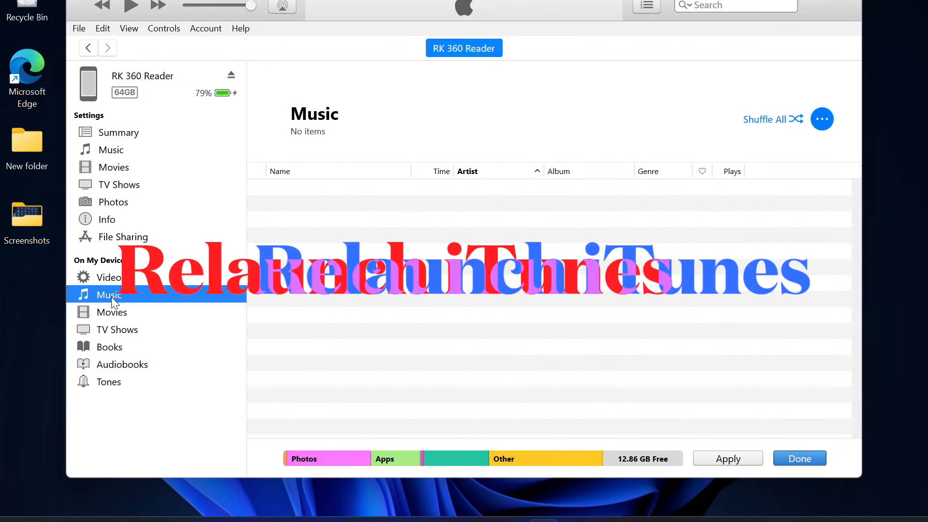
Step: Check the iPhone's on-device Movies, TV Shows, Books, Audiobooks and Tones lists
{"action": "left_click", "coordinate": [111, 313]}
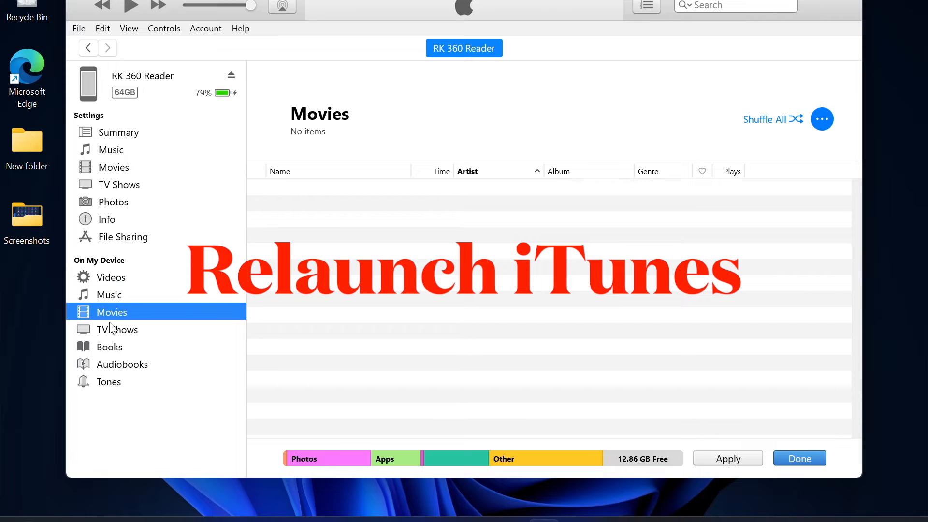
{"action": "left_click", "coordinate": [118, 329]}
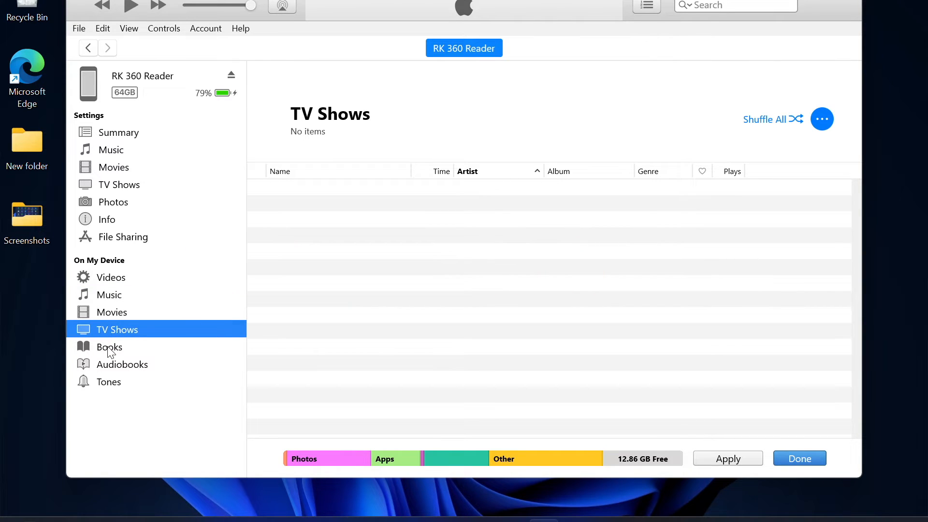
{"action": "left_click", "coordinate": [110, 346]}
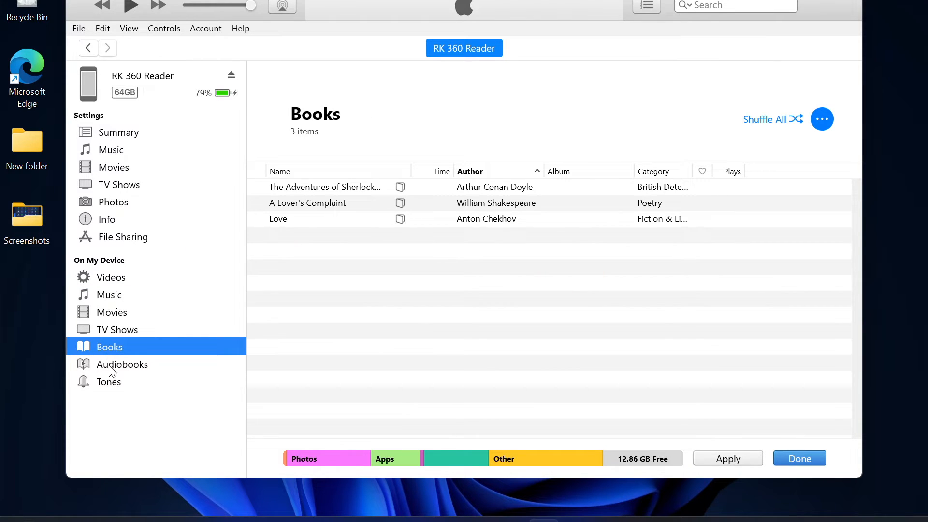
{"action": "left_click", "coordinate": [122, 365]}
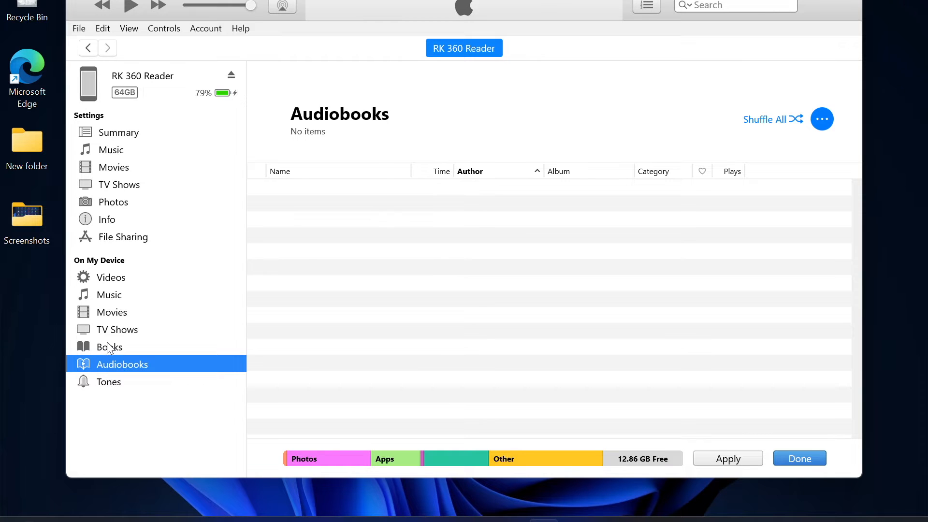
{"action": "left_click", "coordinate": [109, 346]}
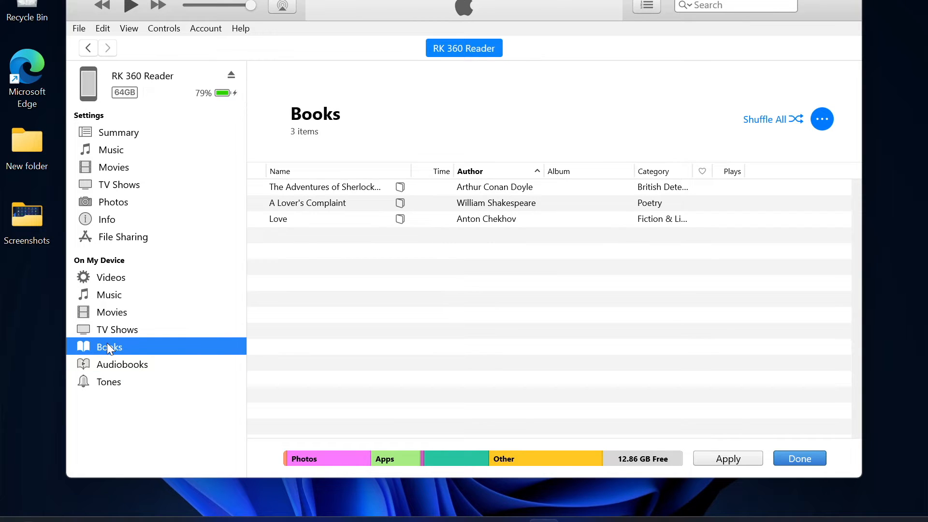
{"action": "mouse_move", "coordinate": [112, 367]}
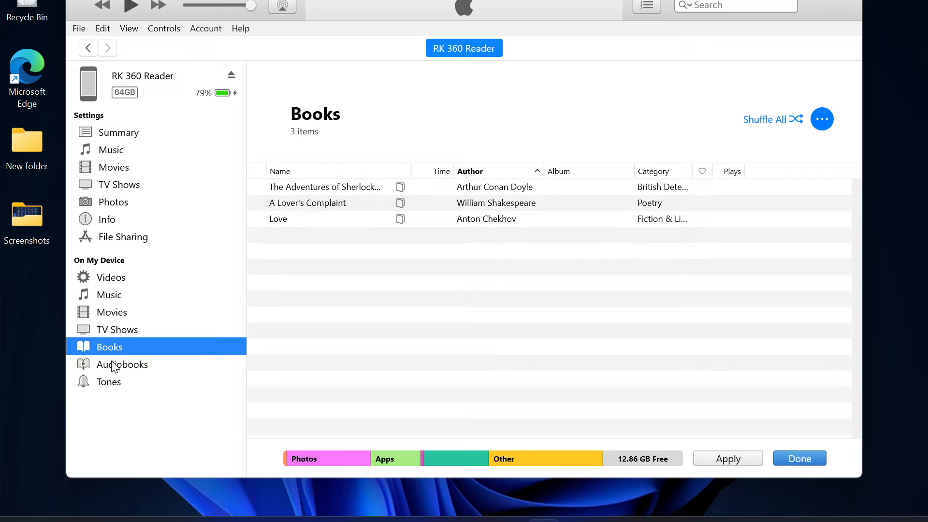
{"action": "left_click", "coordinate": [108, 380]}
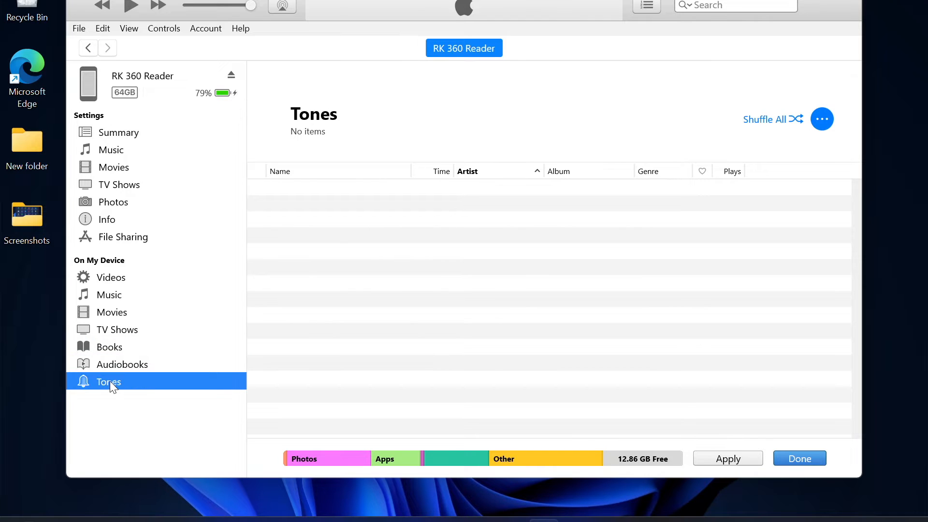
{"action": "mouse_move", "coordinate": [168, 262]}
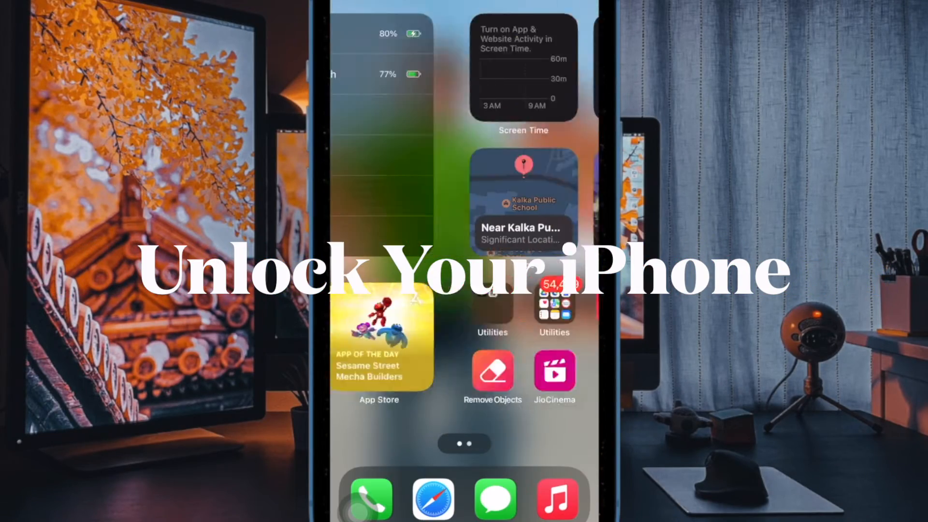
{"action": "scroll", "scroll_direction": "left", "scroll_amount": 3}
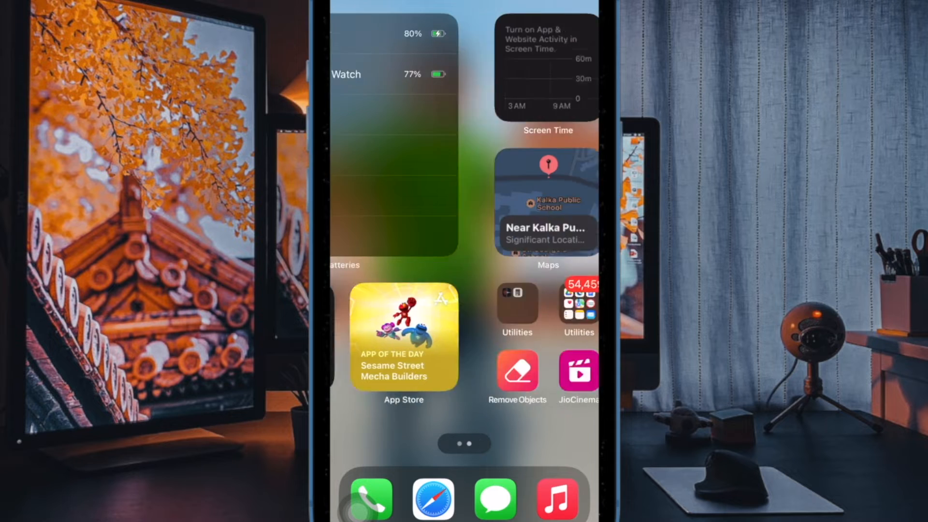
{"action": "scroll", "scroll_direction": "left", "scroll_amount": 3}
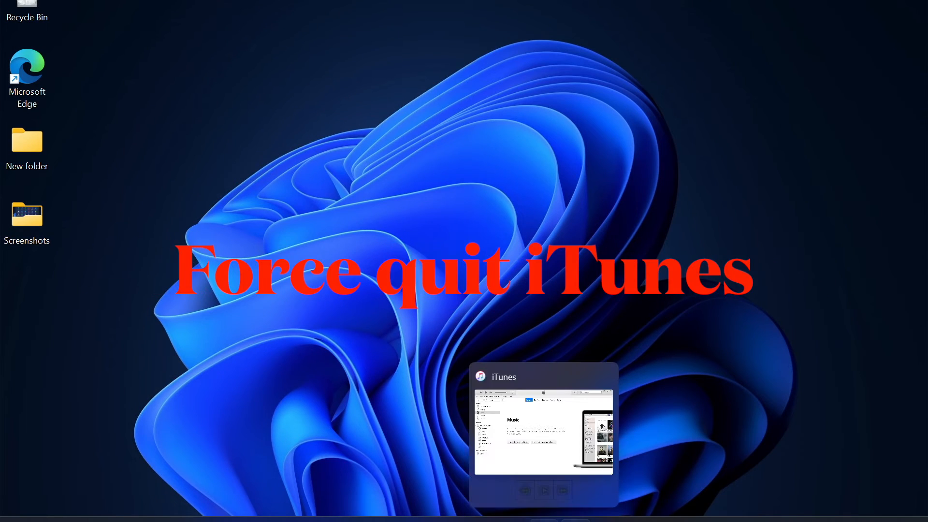
Step: Bring iTunes forward, launch Task Manager and select the iTunes process to end it
{"action": "left_click", "coordinate": [542, 420]}
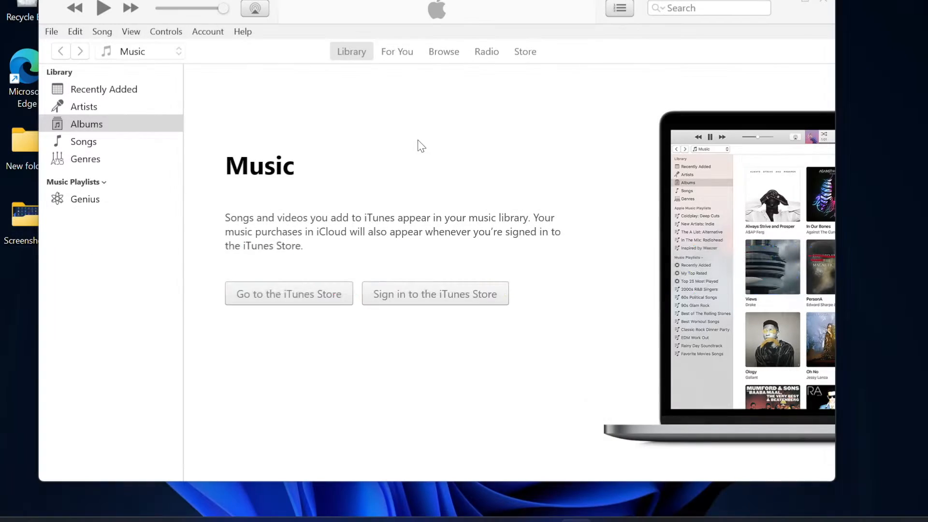
{"action": "key", "text": "ctrl+shift+esc"}
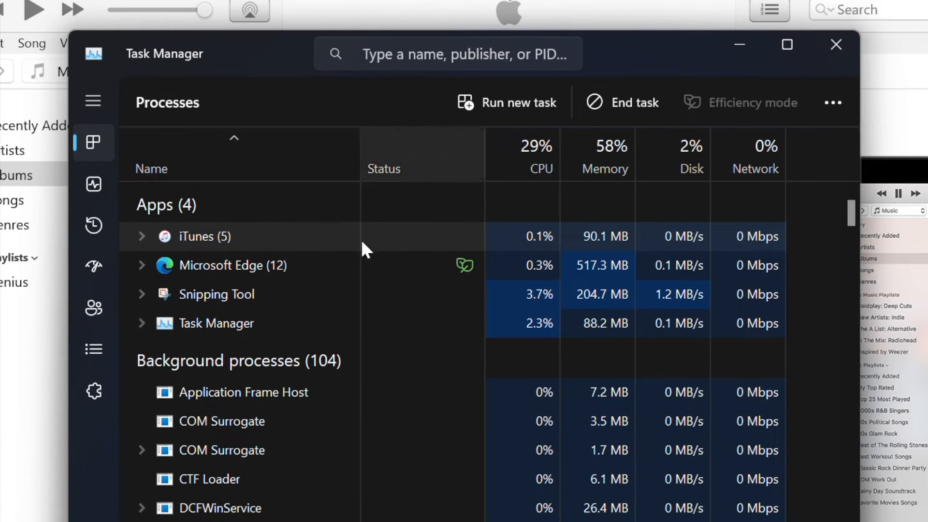
{"action": "left_click", "coordinate": [632, 102]}
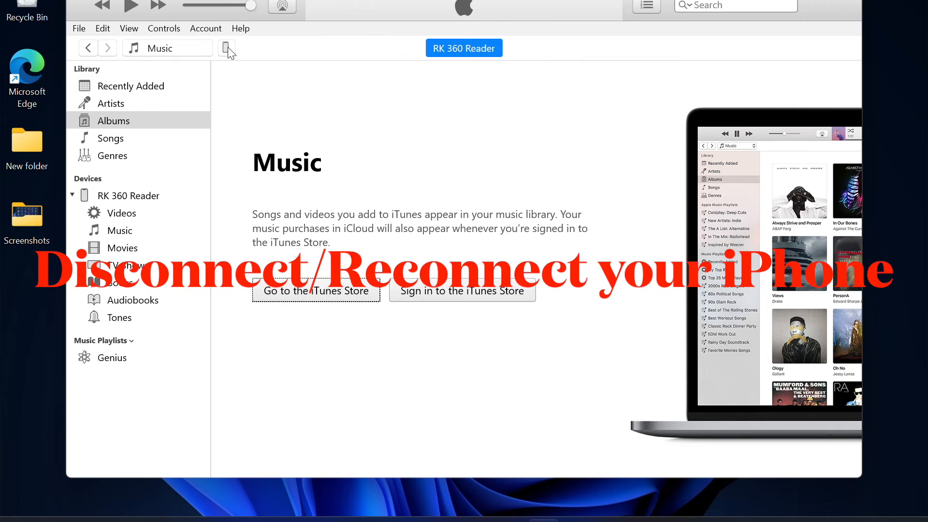
Step: Show the reconnected iPhone's Summary page with its iOS 17.5 and backup details
{"action": "left_click", "coordinate": [227, 49]}
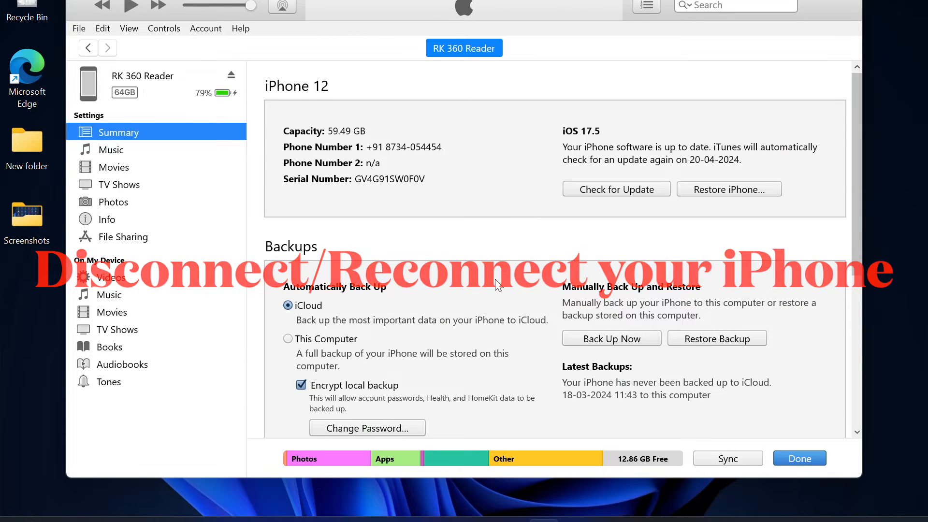
{"action": "scroll", "scroll_direction": "down", "scroll_amount": 3}
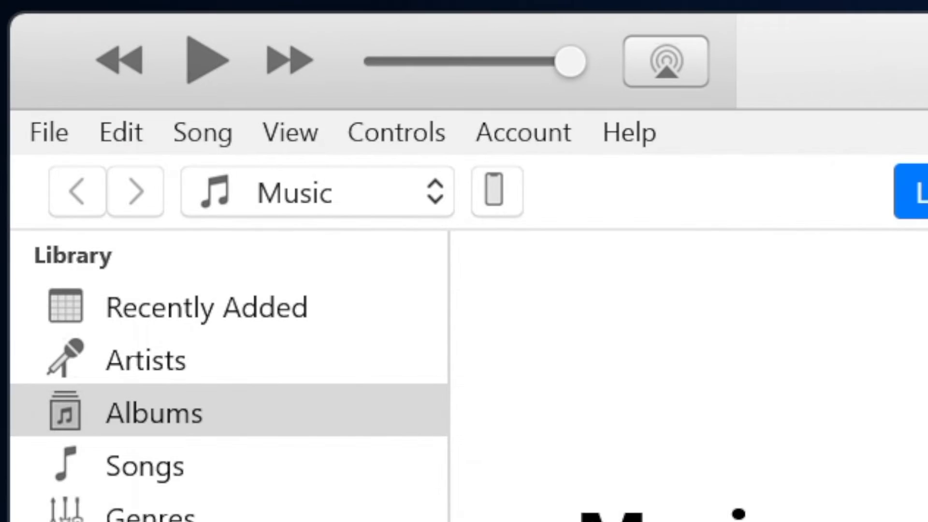
{"action": "mouse_move", "coordinate": [580, 206]}
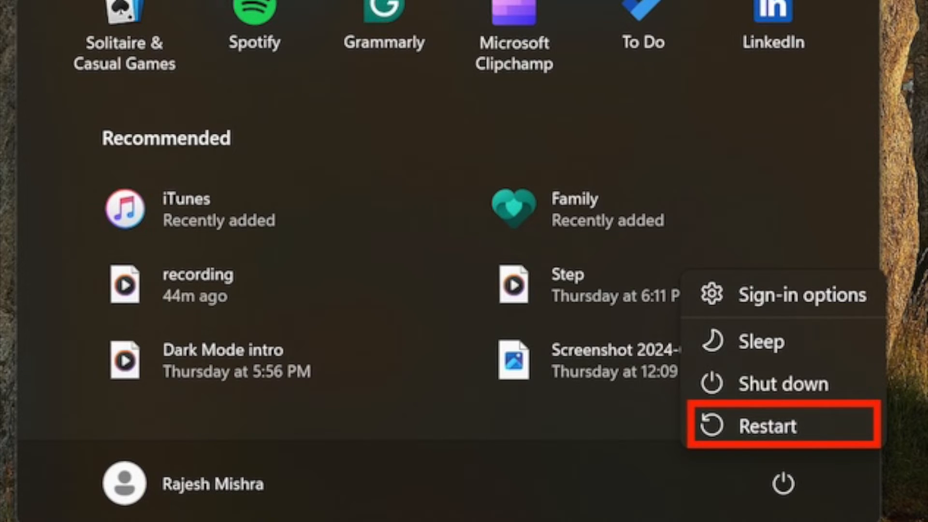
Step: Restart the computer from the Start menu's power choices
{"action": "left_click", "coordinate": [766, 425]}
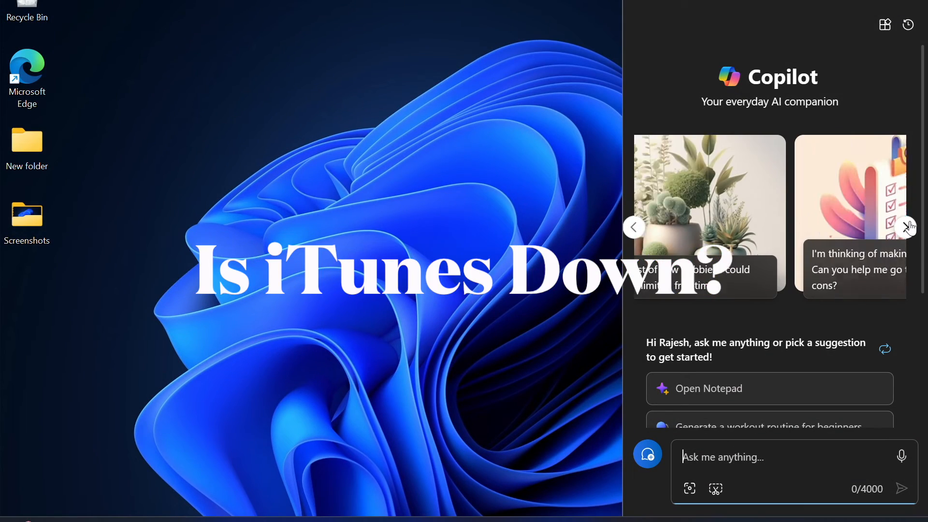
Step: Cycle through Copilot suggestion cards and scroll the Apple System Status page
{"action": "left_click", "coordinate": [905, 227]}
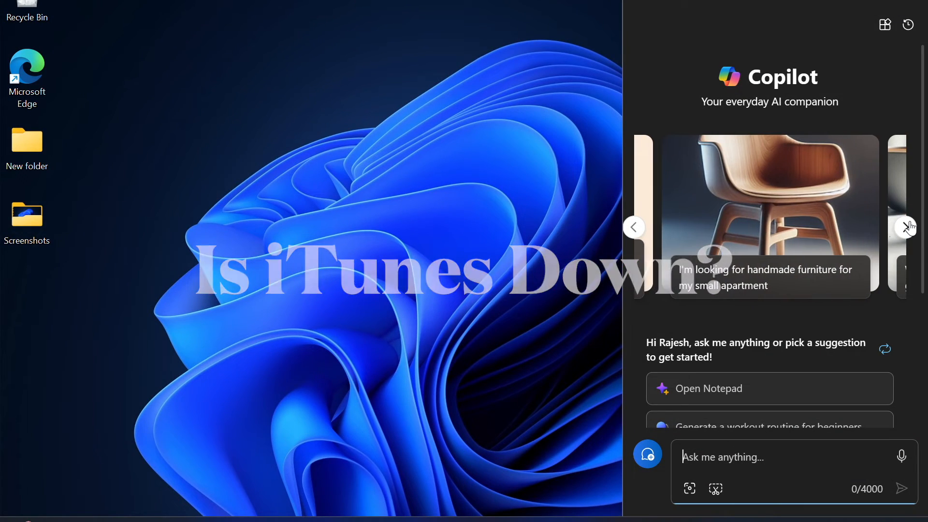
{"action": "left_click", "coordinate": [905, 226]}
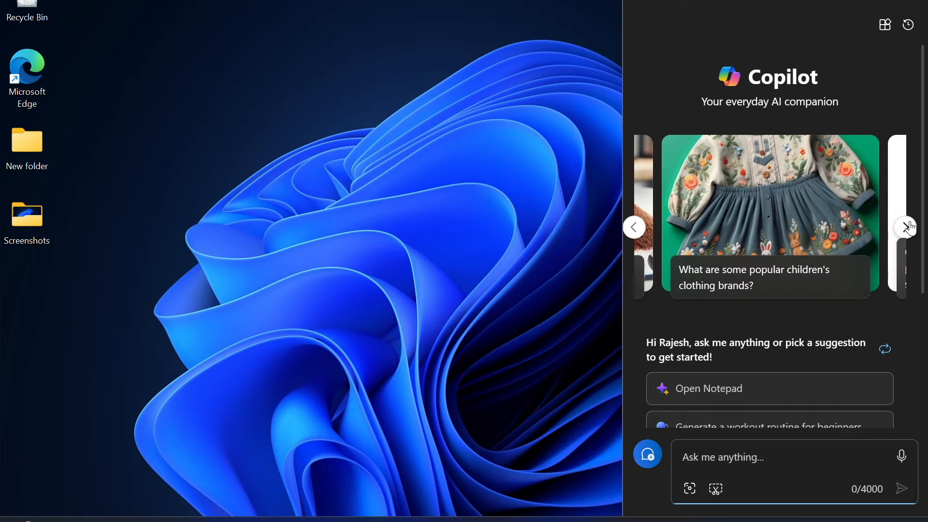
{"action": "left_click", "coordinate": [905, 228]}
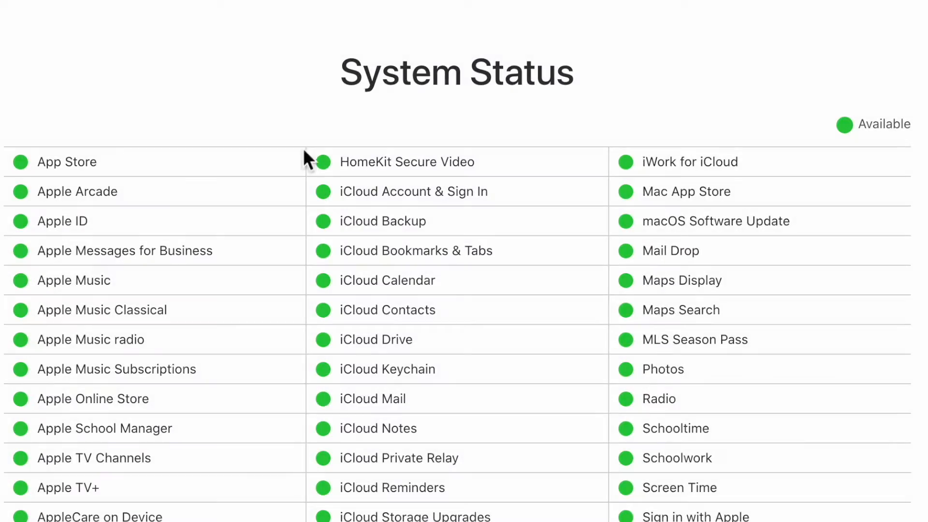
{"action": "mouse_move", "coordinate": [756, 273]}
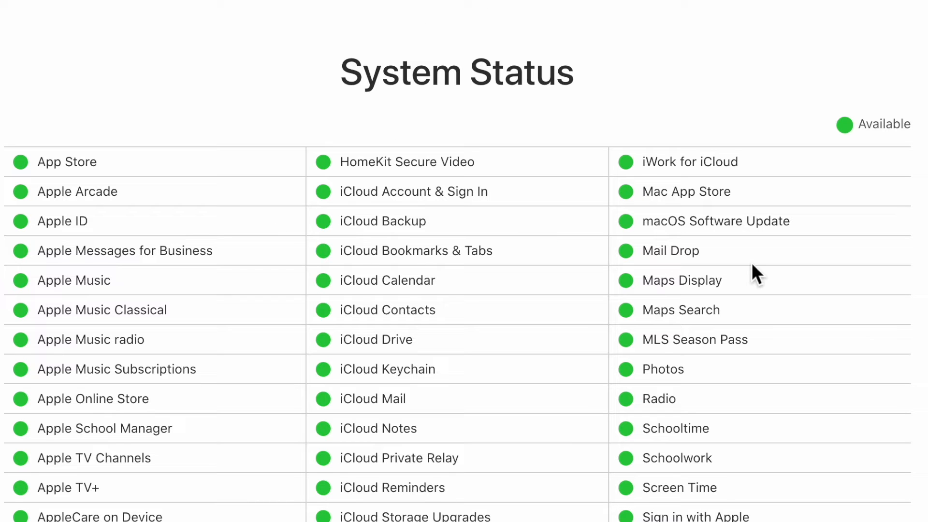
{"action": "scroll", "scroll_direction": "down", "scroll_amount": 3}
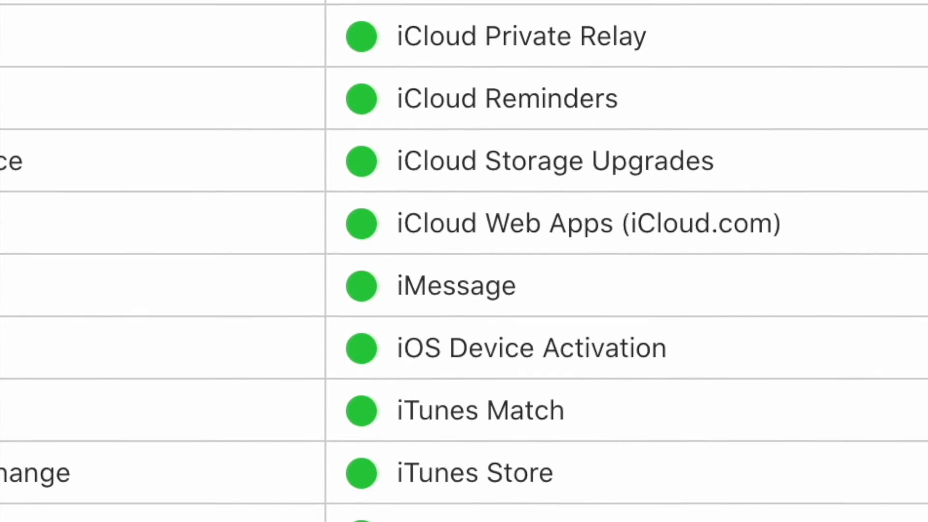
{"action": "scroll", "scroll_direction": "down", "scroll_amount": 3}
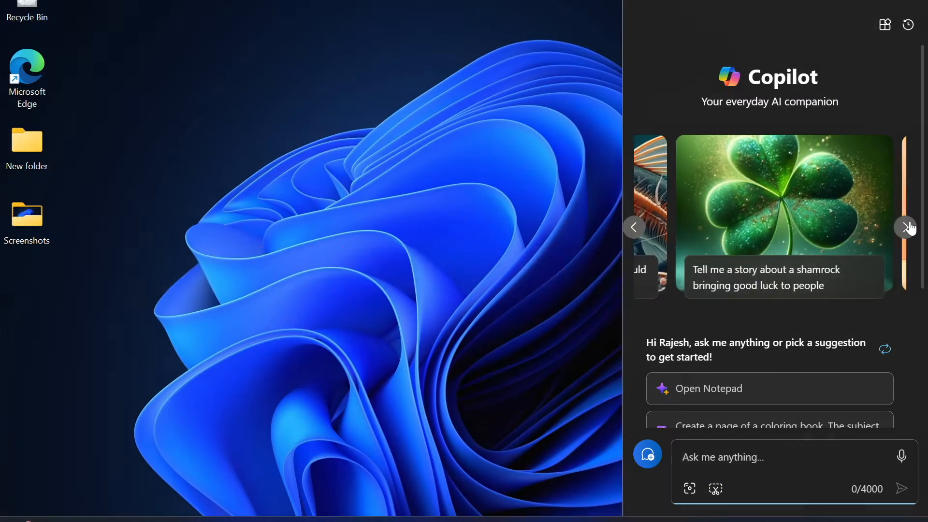
{"action": "left_click", "coordinate": [908, 226]}
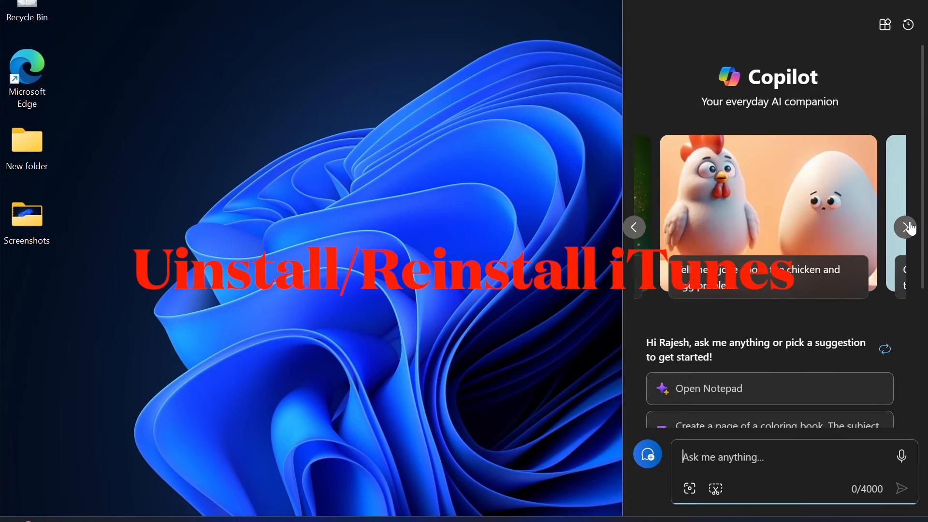
Step: Cycle through the Copilot suggestion cards before the reinstall step
{"action": "left_click", "coordinate": [909, 228]}
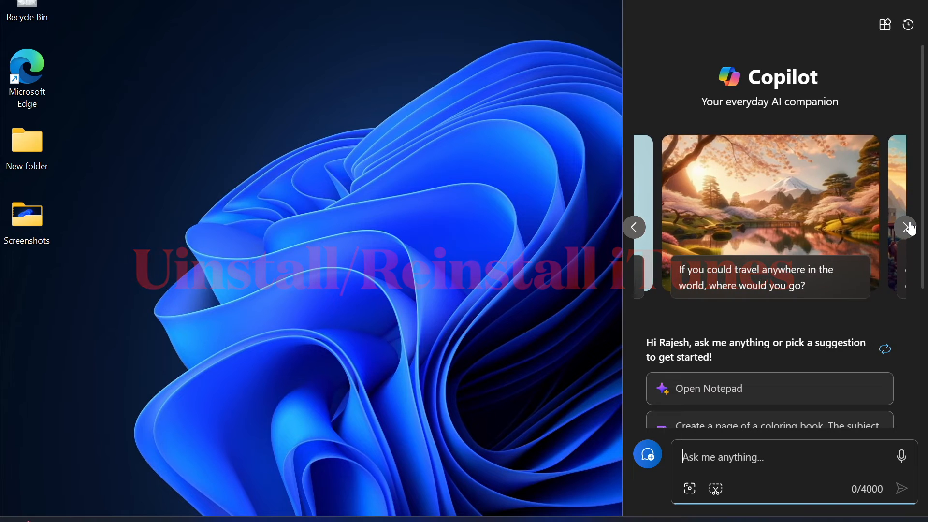
{"action": "left_click", "coordinate": [907, 227]}
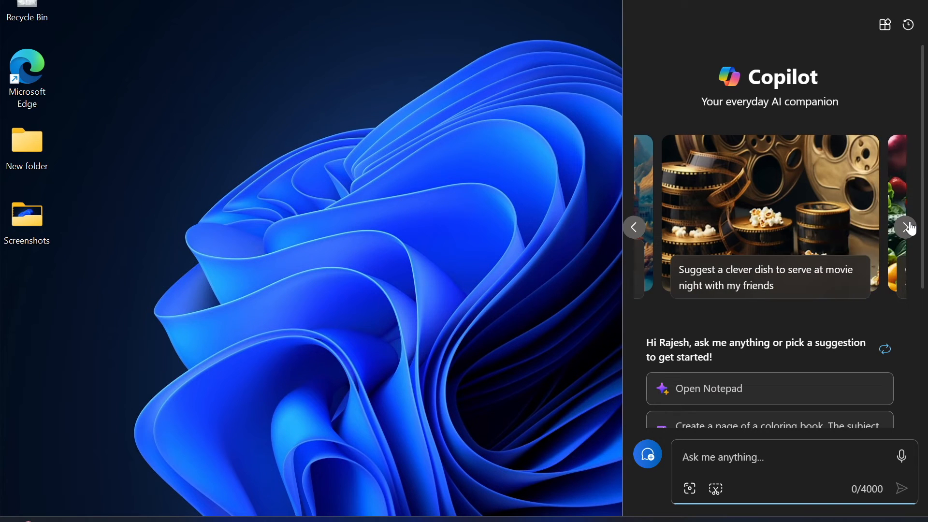
{"action": "left_click", "coordinate": [909, 227]}
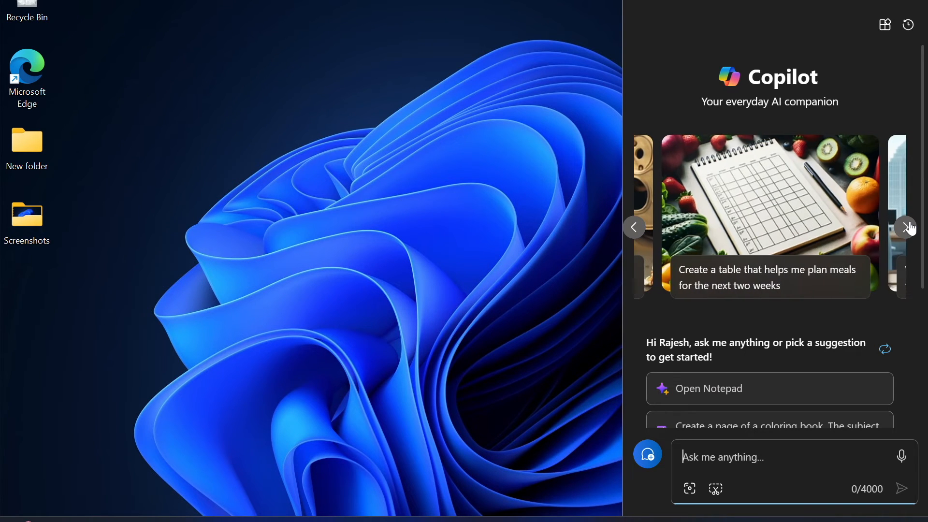
{"action": "left_click", "coordinate": [907, 227]}
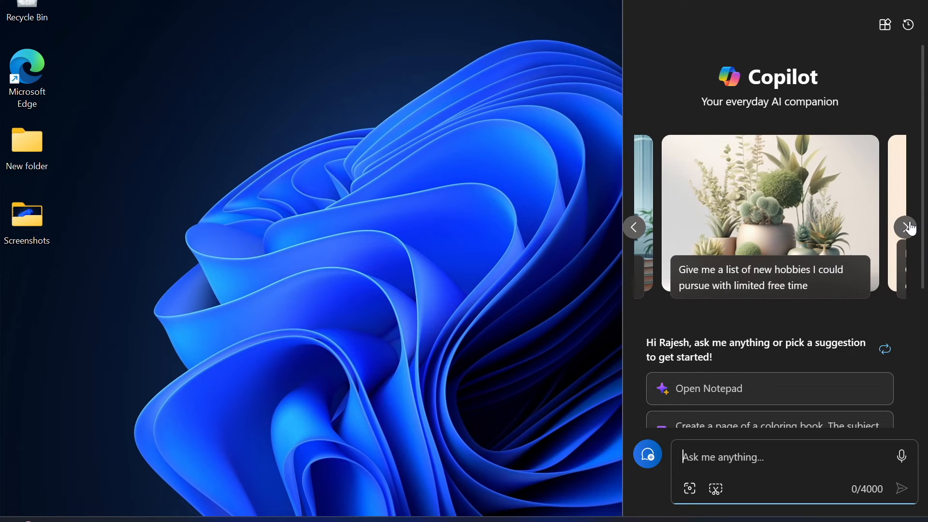
{"action": "left_click", "coordinate": [908, 226]}
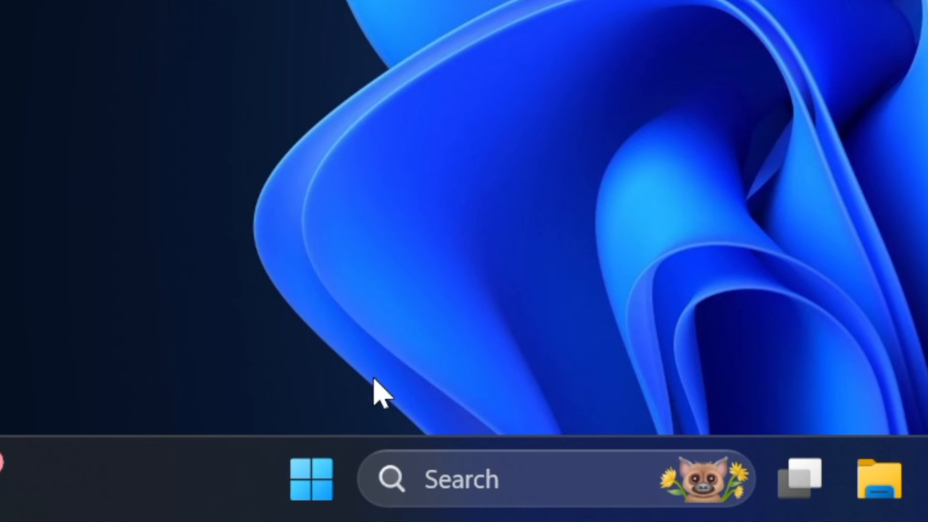
{"action": "mouse_move", "coordinate": [441, 405]}
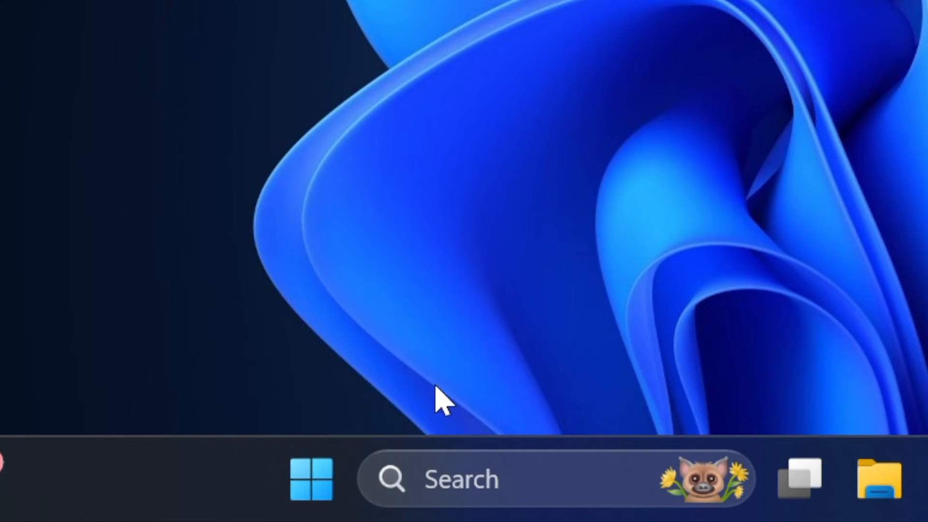
Step: Go to Settings > Apps > Installed apps and choose Uninstall for iTunes
{"action": "left_click", "coordinate": [311, 478]}
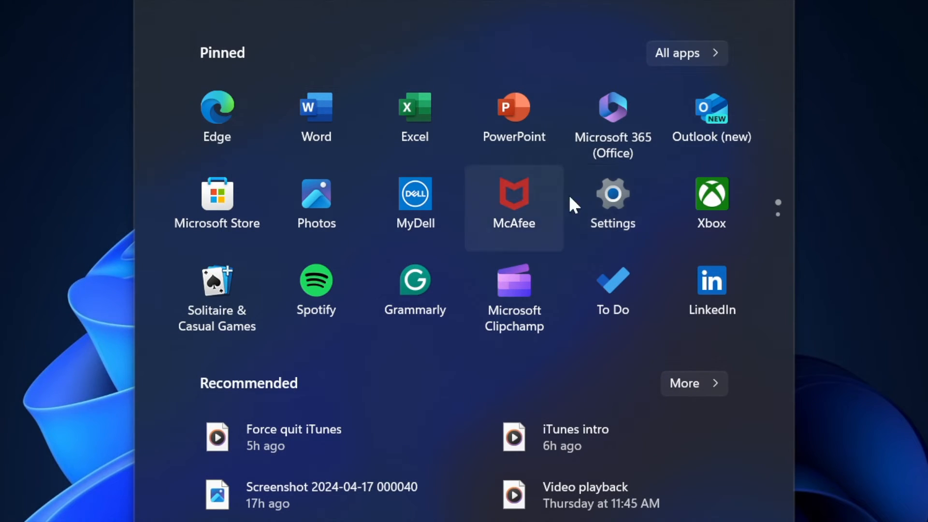
{"action": "left_click", "coordinate": [612, 190]}
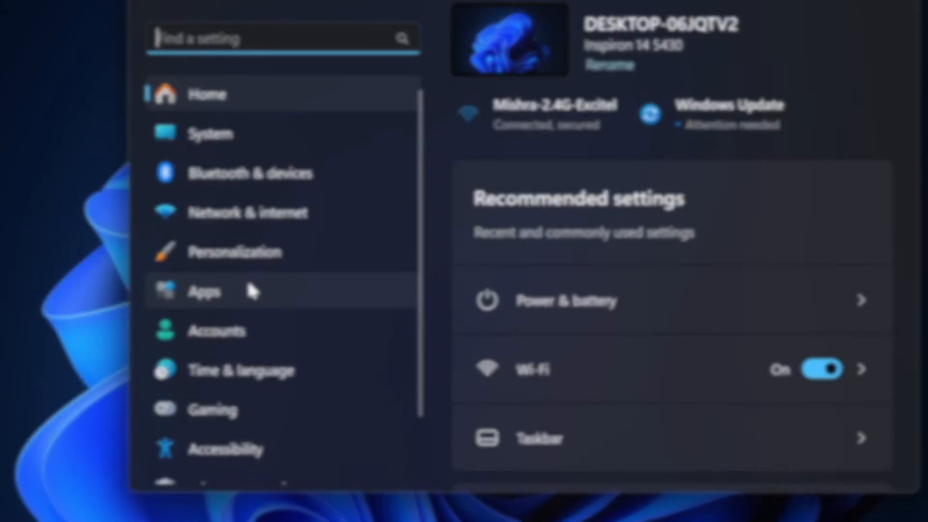
{"action": "left_click", "coordinate": [204, 291]}
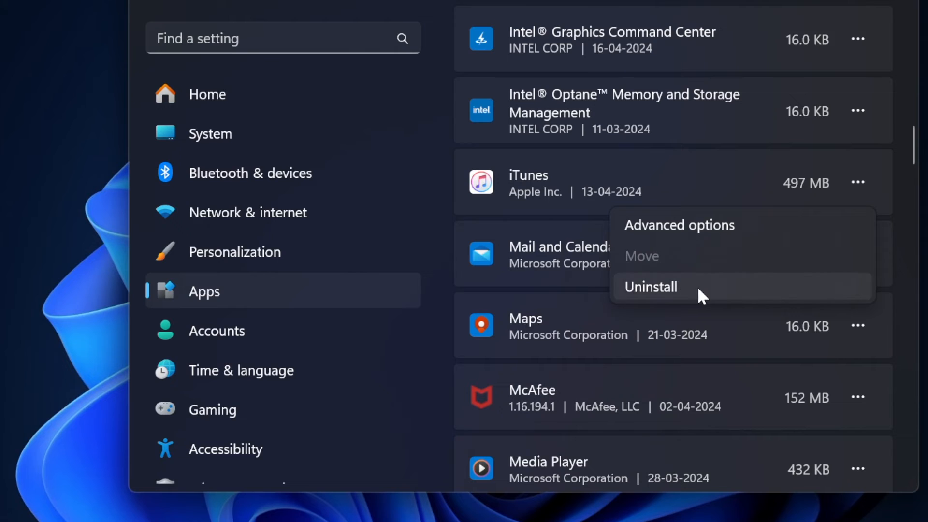
{"action": "mouse_move", "coordinate": [599, 294]}
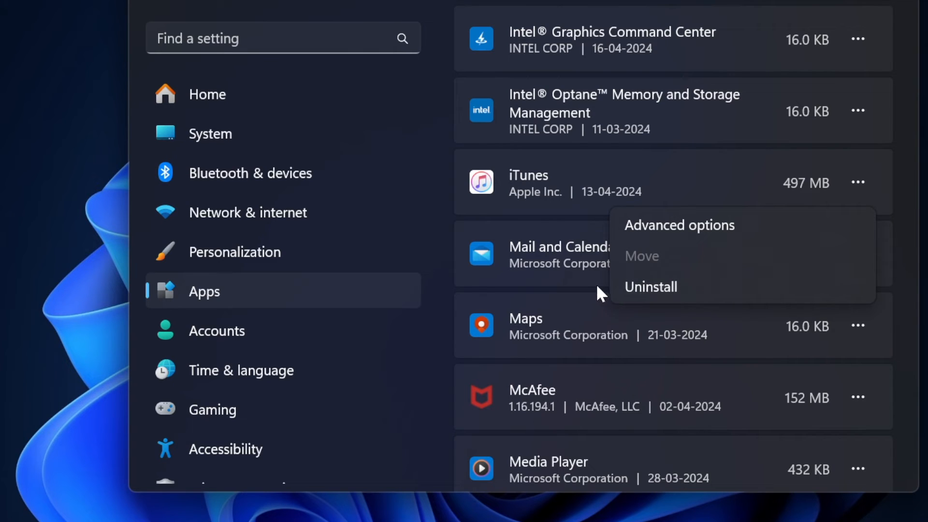
{"action": "mouse_move", "coordinate": [639, 287]}
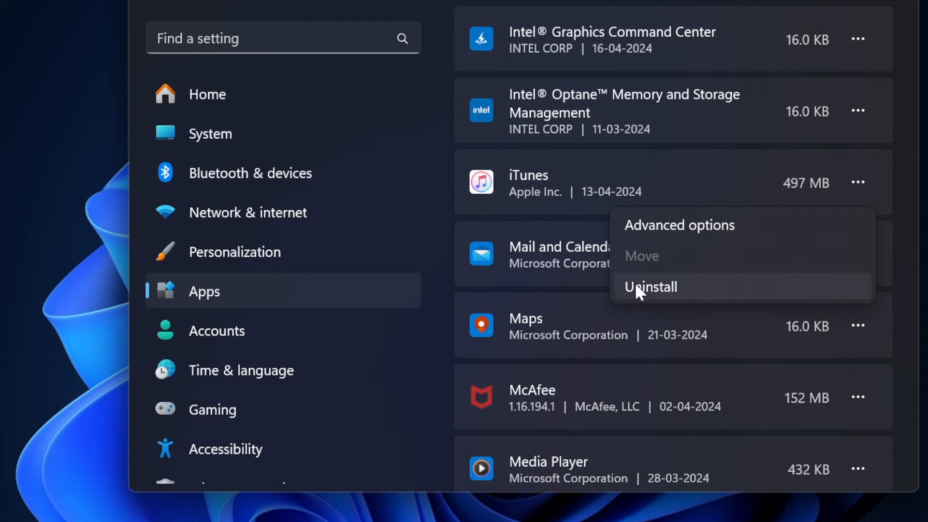
{"action": "left_click", "coordinate": [565, 279]}
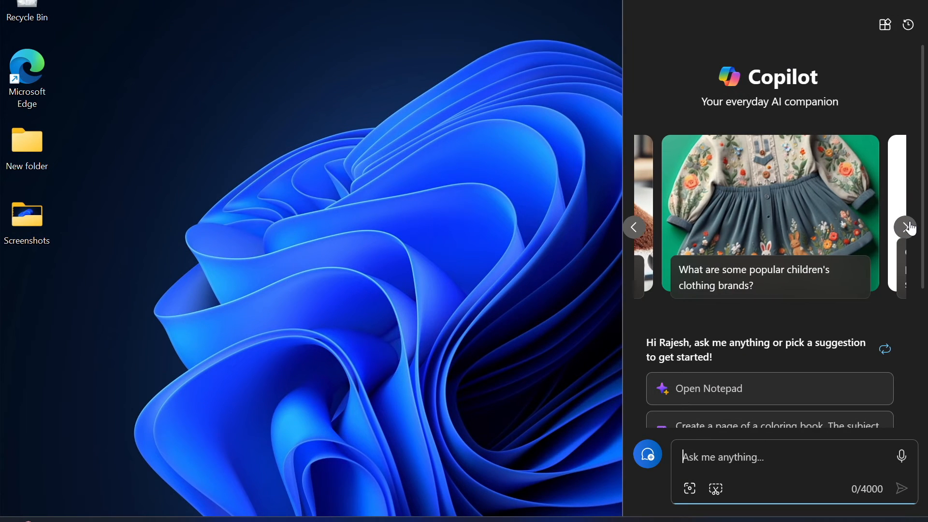
{"action": "left_click", "coordinate": [905, 227]}
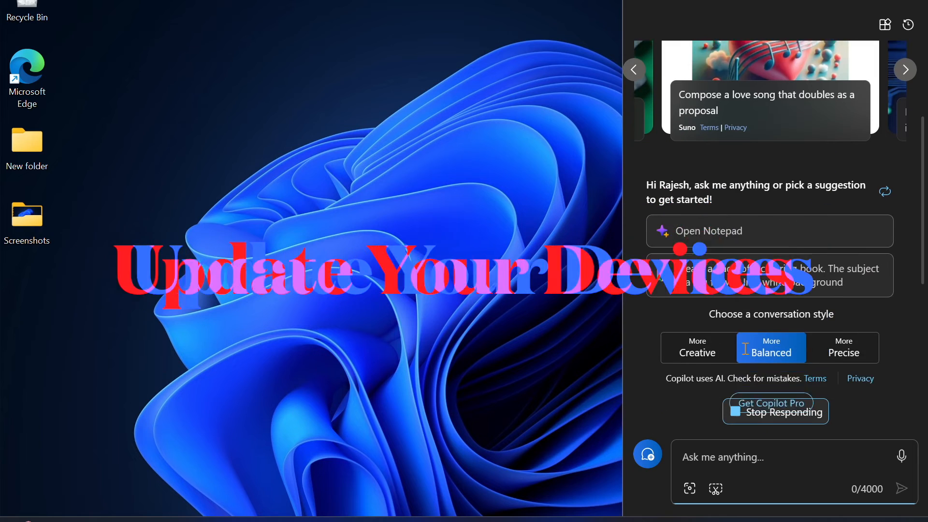
Step: Return to the desktop and bring up the Start menu's pinned apps
{"action": "left_click", "coordinate": [769, 102]}
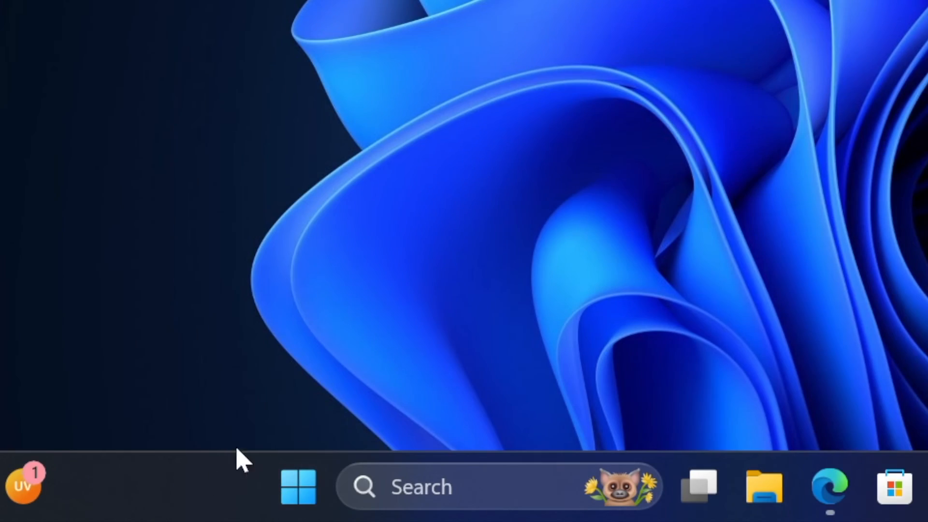
{"action": "left_click", "coordinate": [298, 486]}
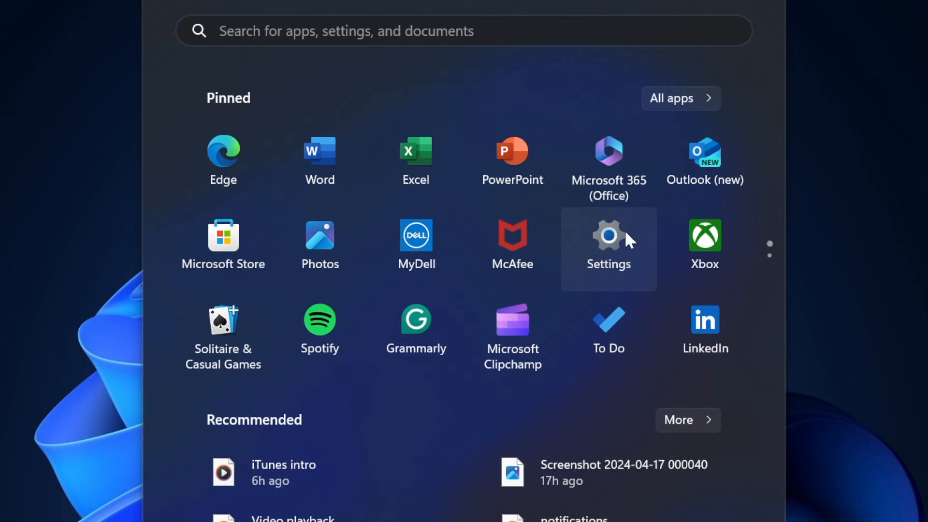
Step: Reach Windows Update in Settings to reveal the pending .NET Framework update
{"action": "left_click", "coordinate": [608, 245]}
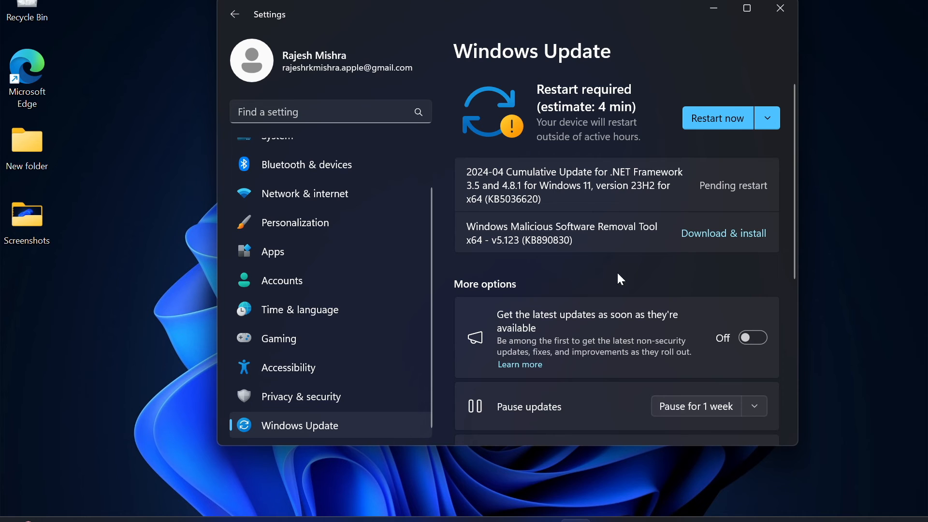
{"action": "mouse_move", "coordinate": [776, 233]}
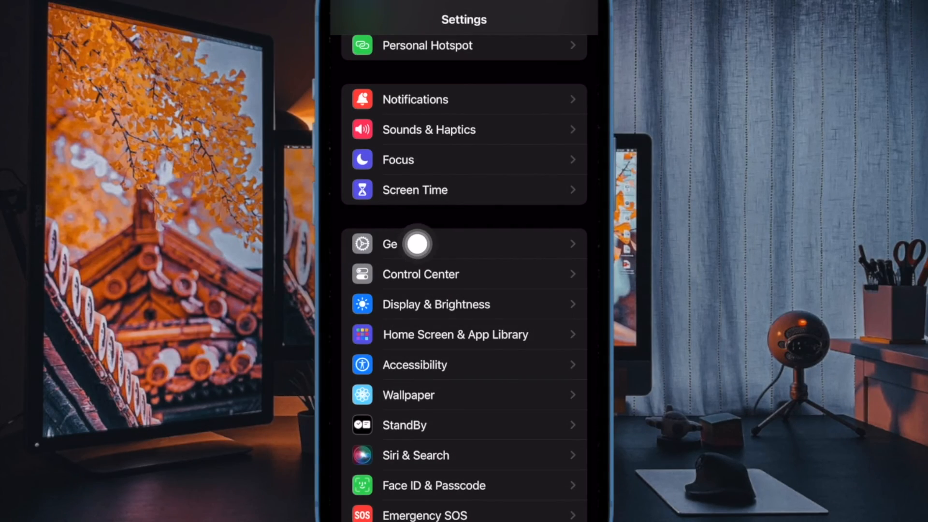
Step: Enter the General section of the iPhone's Settings app
{"action": "left_click", "coordinate": [397, 244]}
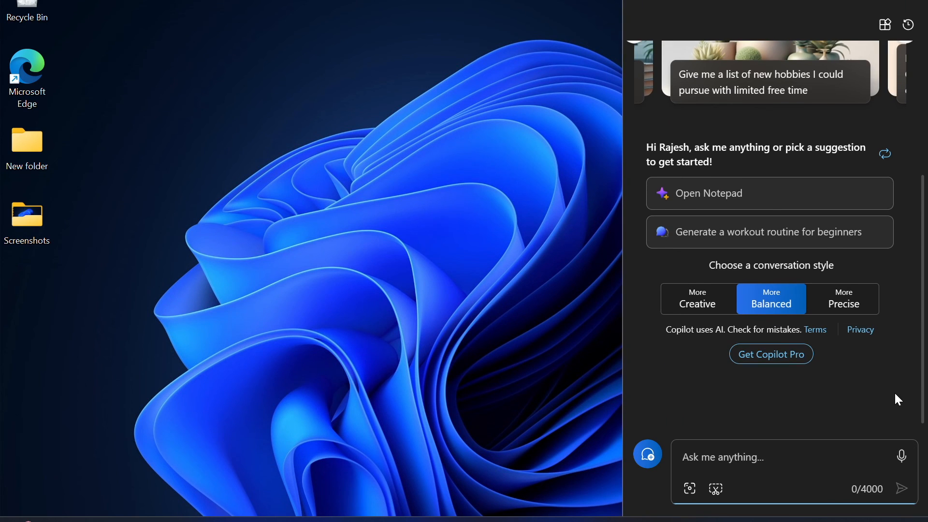
{"action": "scroll", "scroll_direction": "up", "scroll_amount": 3}
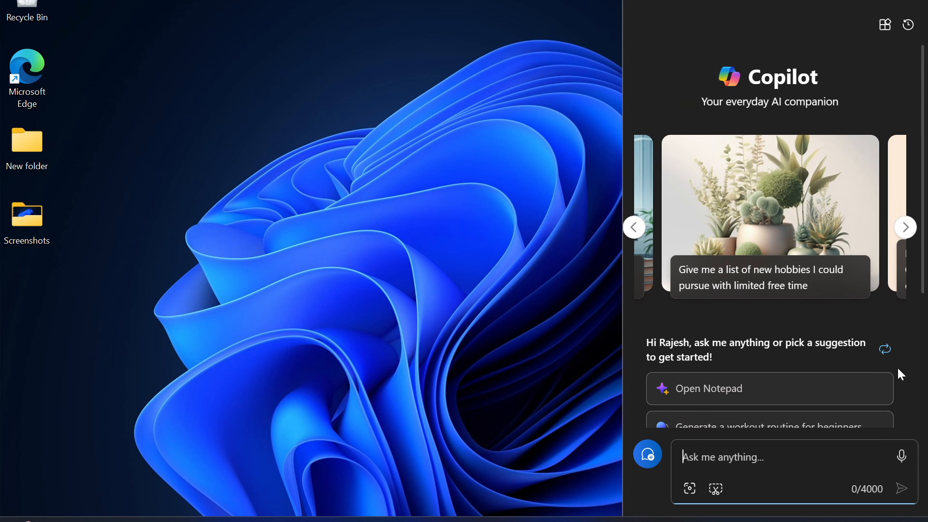
{"action": "left_click", "coordinate": [905, 227]}
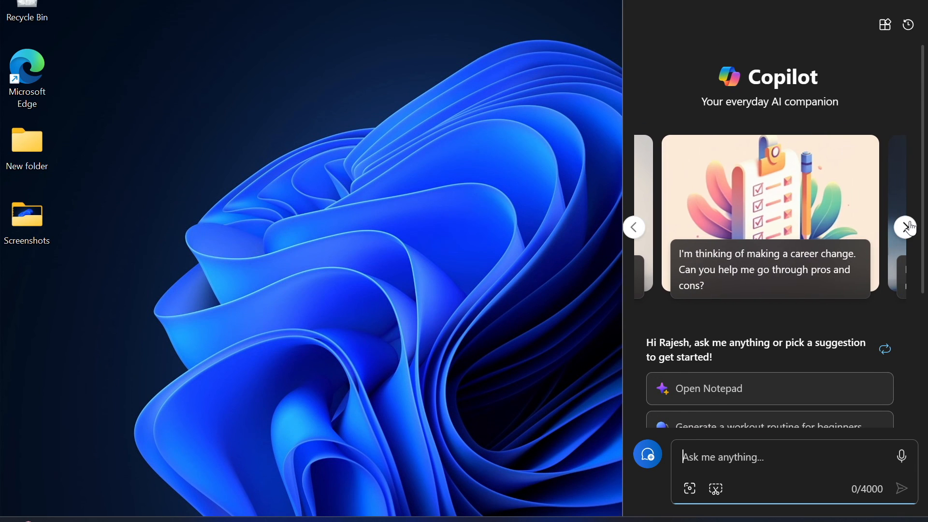
{"action": "left_click", "coordinate": [905, 227]}
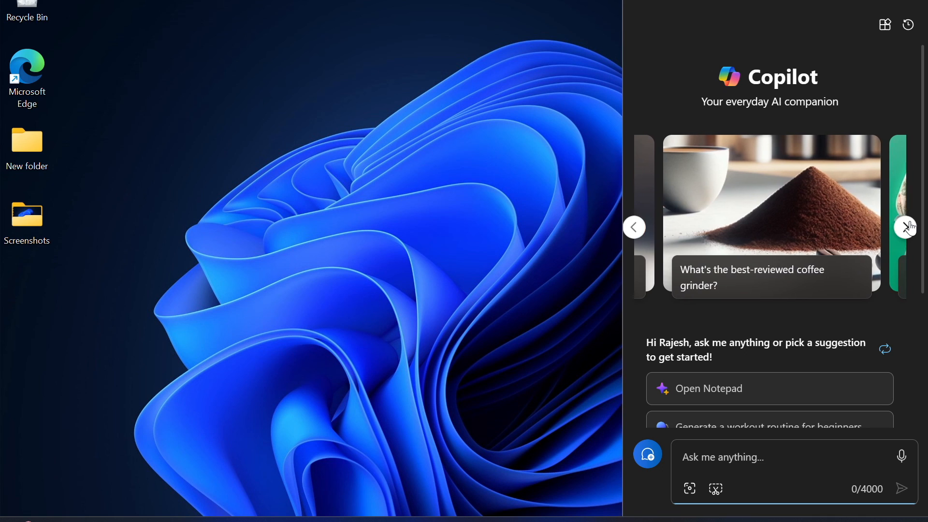
{"action": "left_click", "coordinate": [905, 226]}
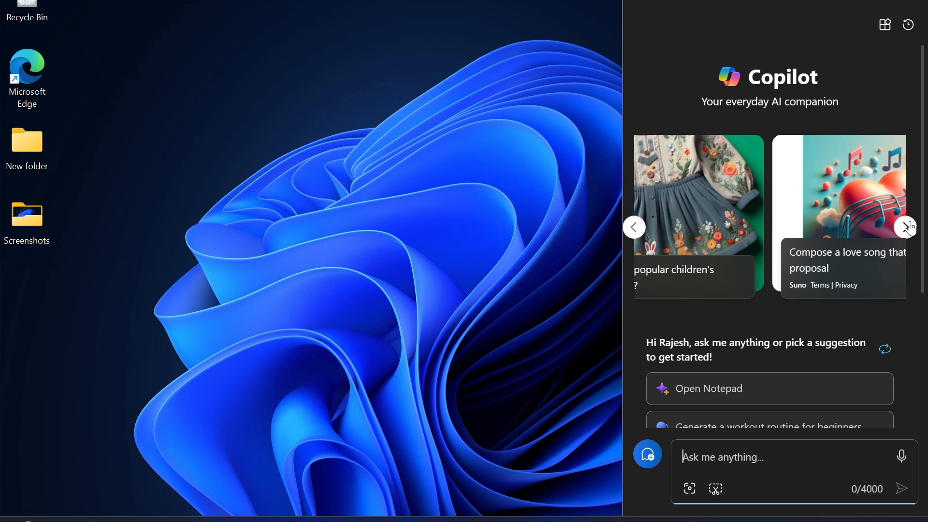
{"action": "left_click", "coordinate": [905, 227]}
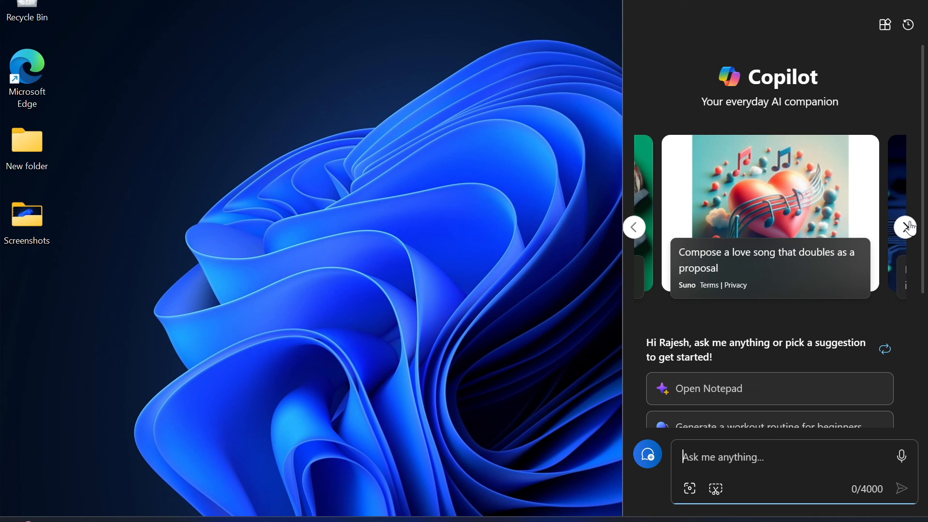
{"action": "left_click", "coordinate": [904, 227]}
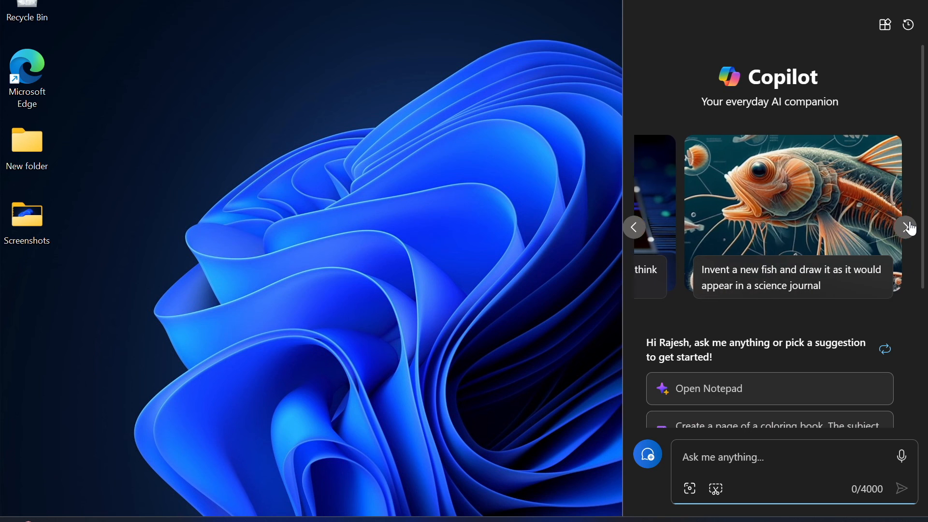